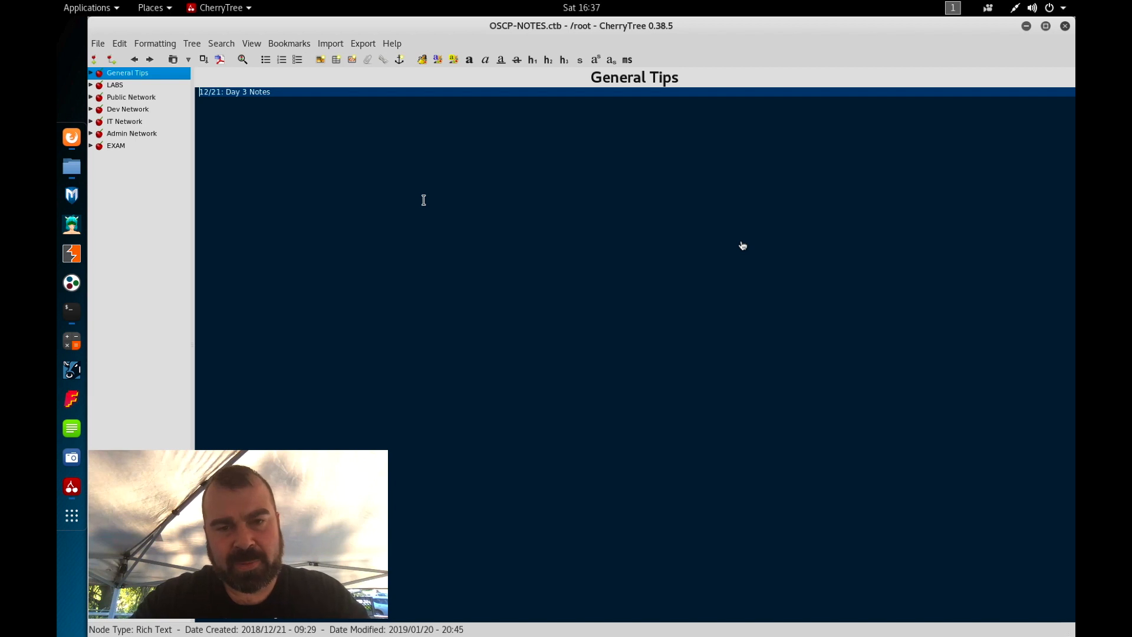
# In a new terminal, run apt-get install rclone; it reports rclone is already newest.
pyautogui.click(71, 311)
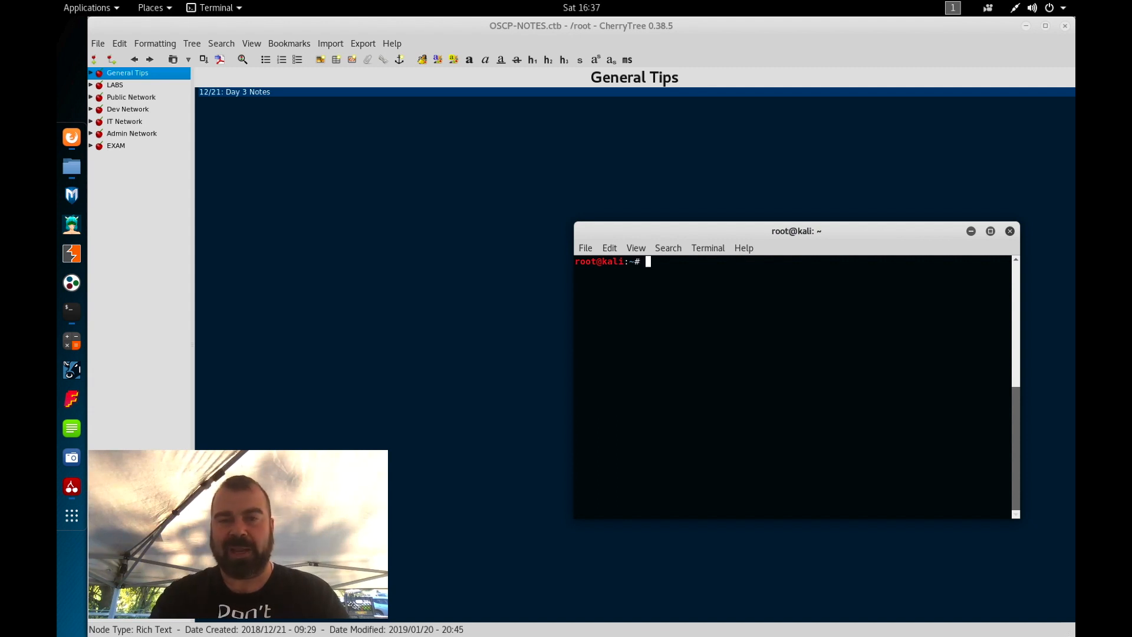
pyautogui.write('apt')
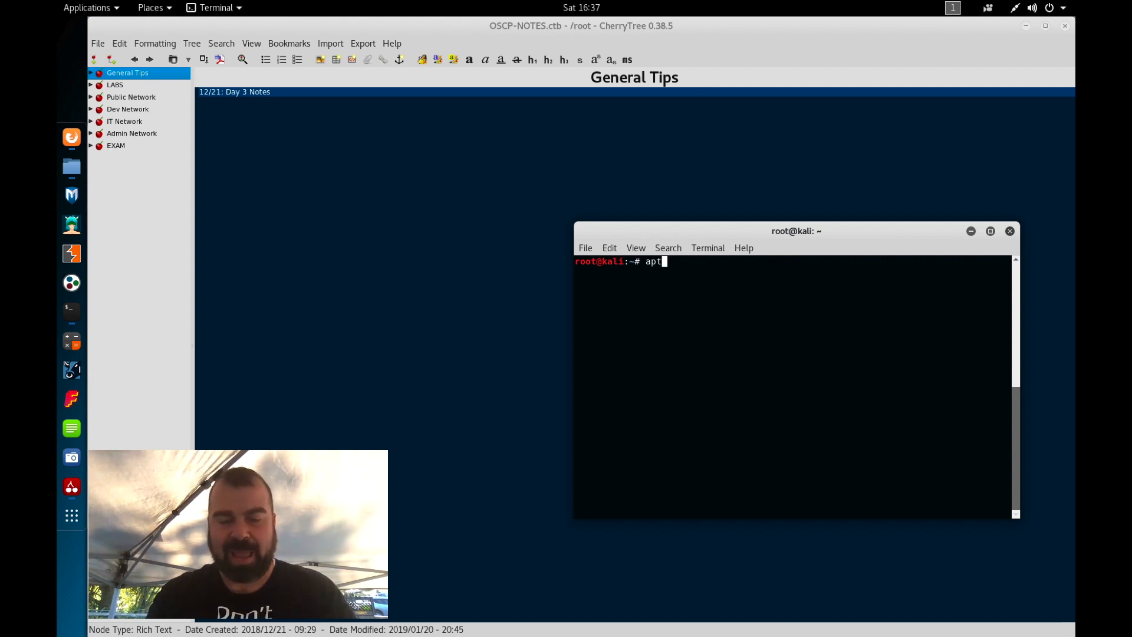
pyautogui.write('-get n')
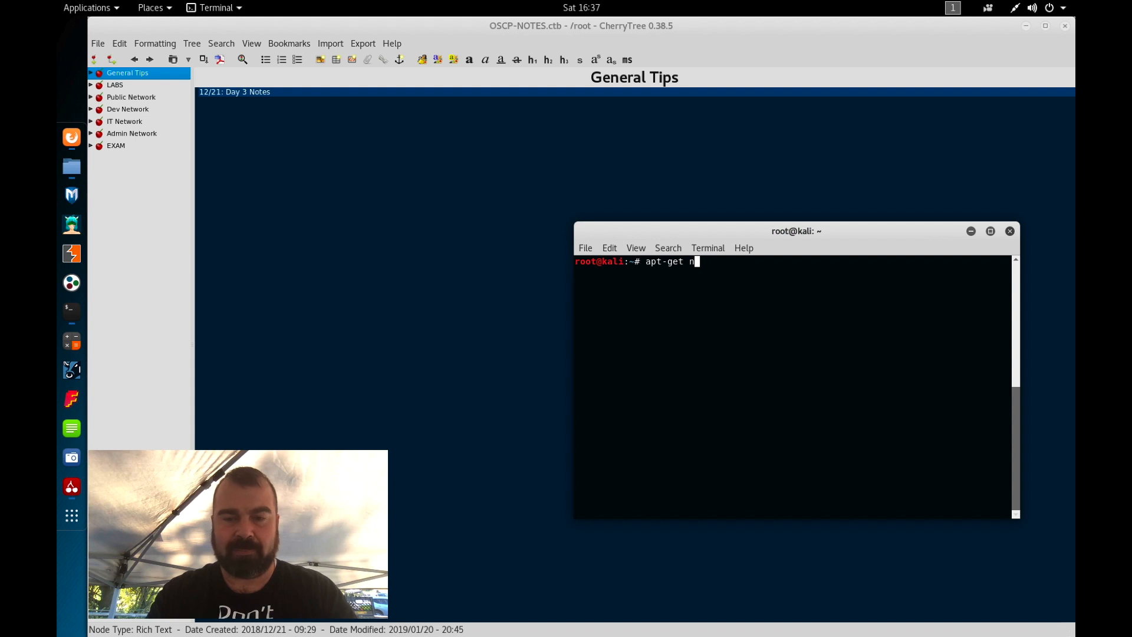
pyautogui.write('install')
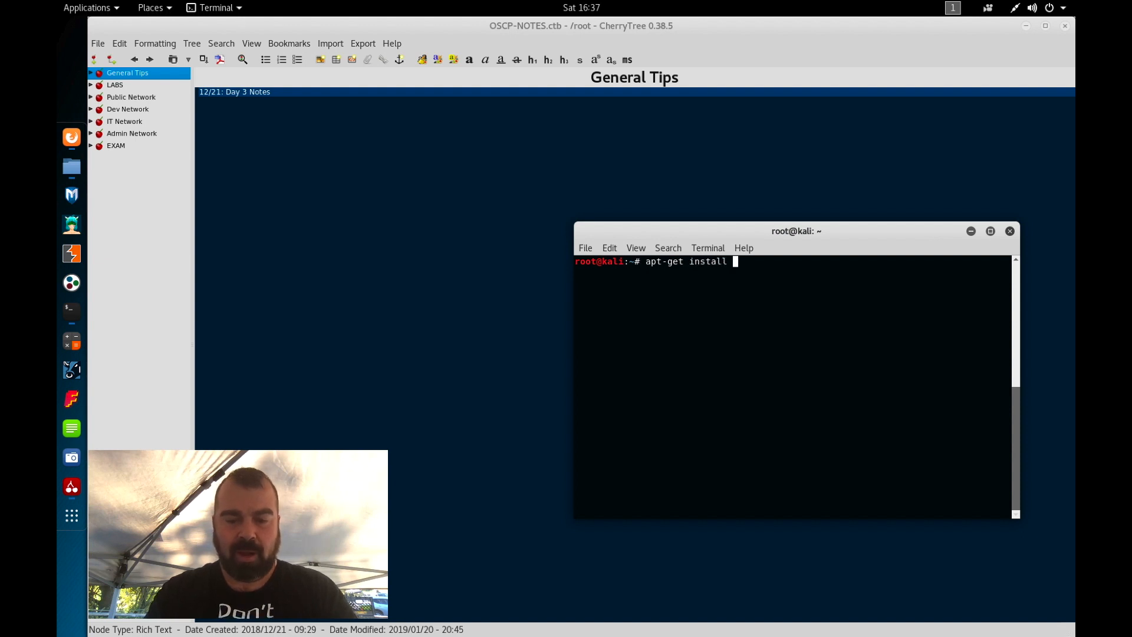
pyautogui.write('rclone')
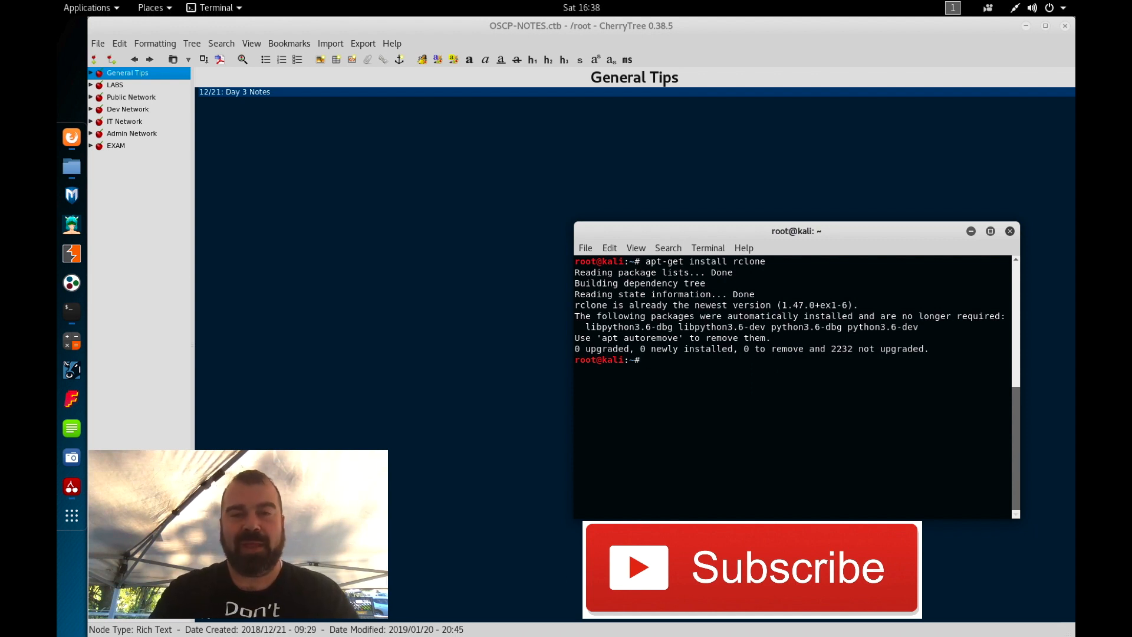
# Run rclone config and create a new remote named googledrive for Google Drive, client id blank.
pyautogui.write('rclone config')
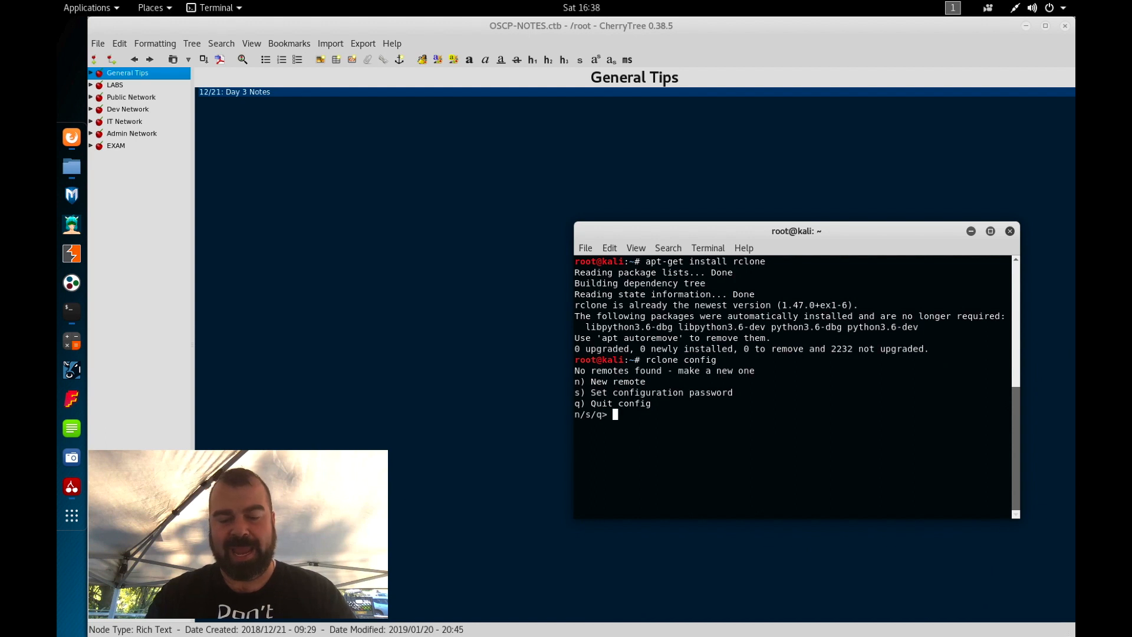
pyautogui.write('n')
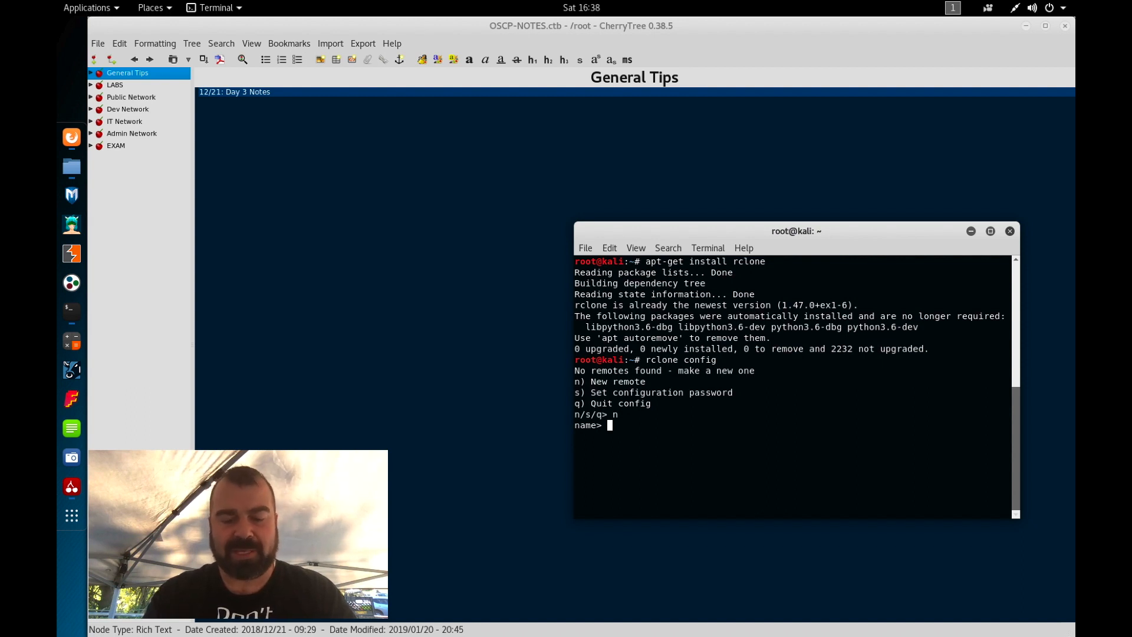
pyautogui.write('googledrive')
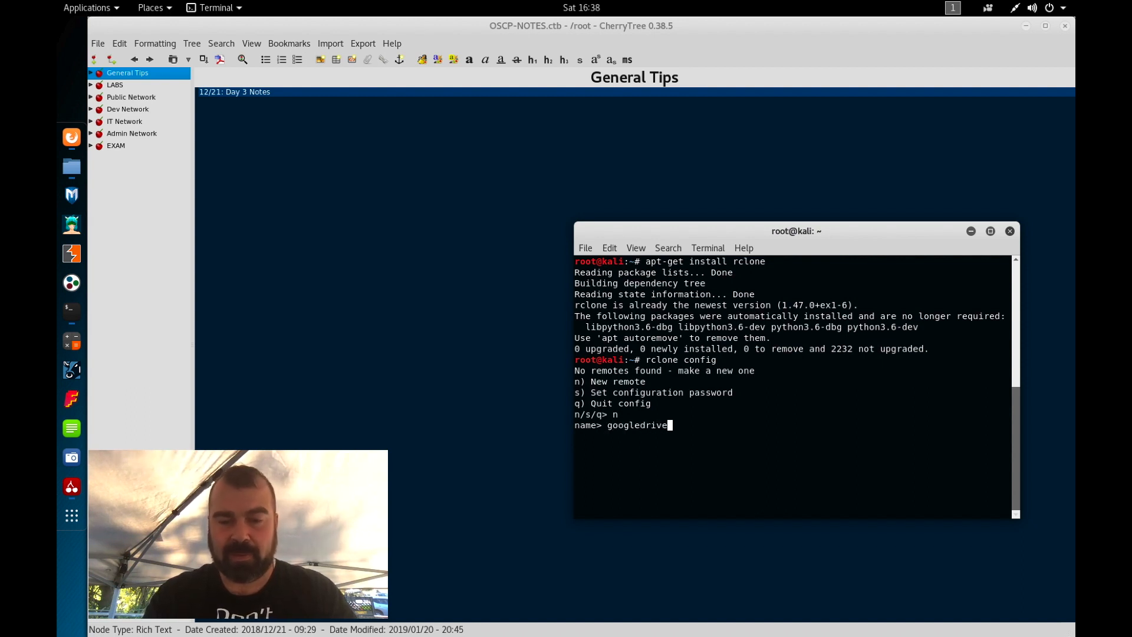
pyautogui.press('Return')
pyautogui.write('12')
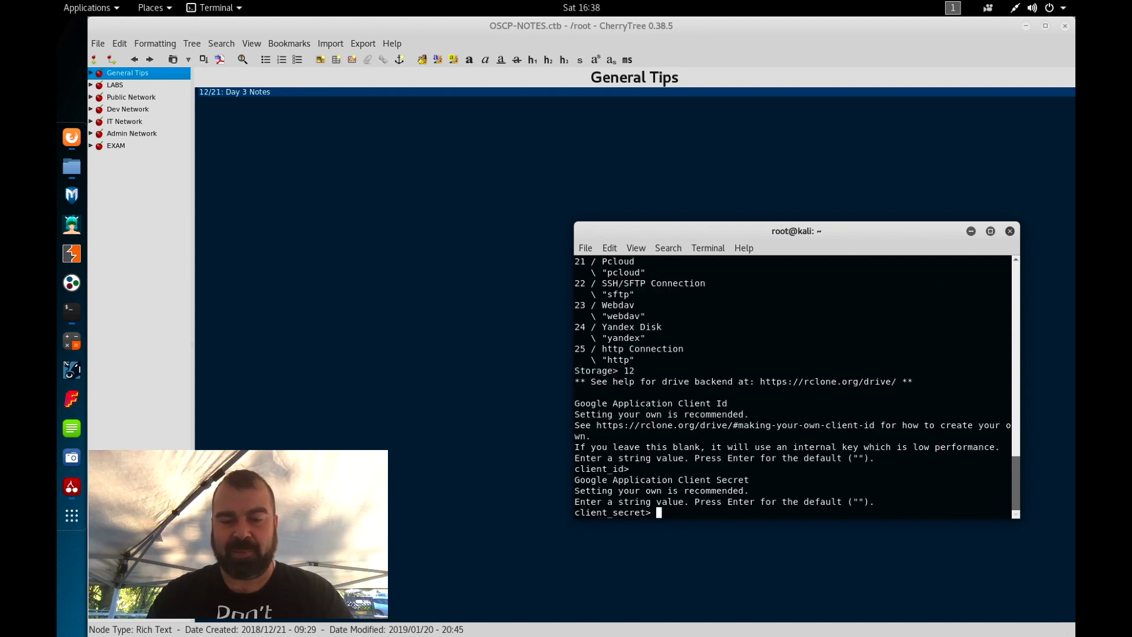
# Leave client secret blank, choose full-access scope 1, default folders, decline advanced config.
pyautogui.press('Return')
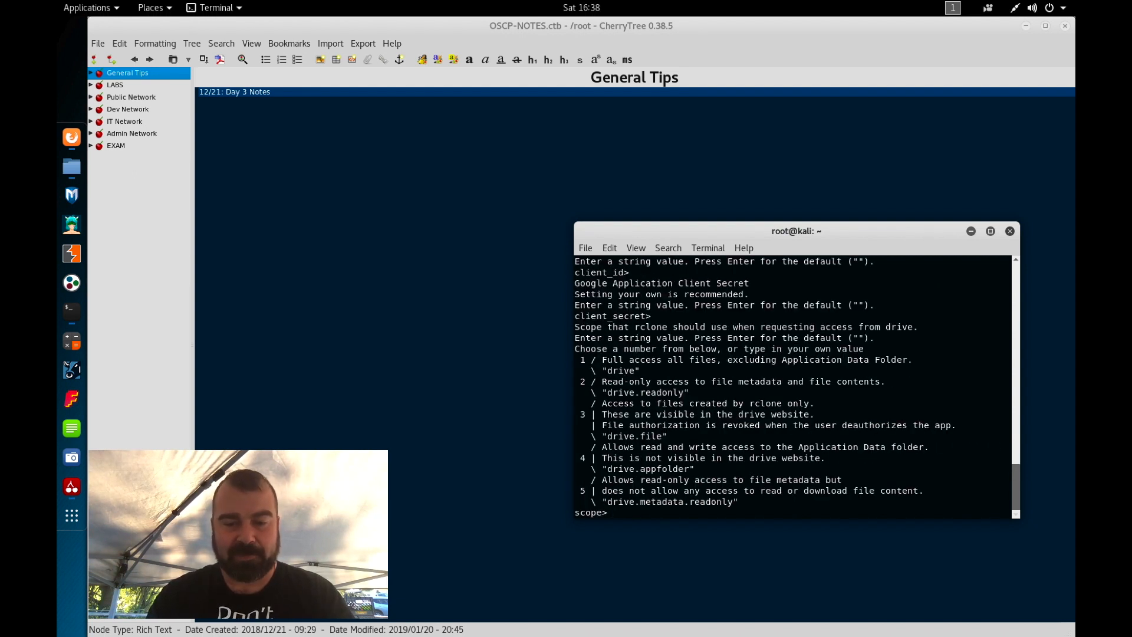
pyautogui.write('1')
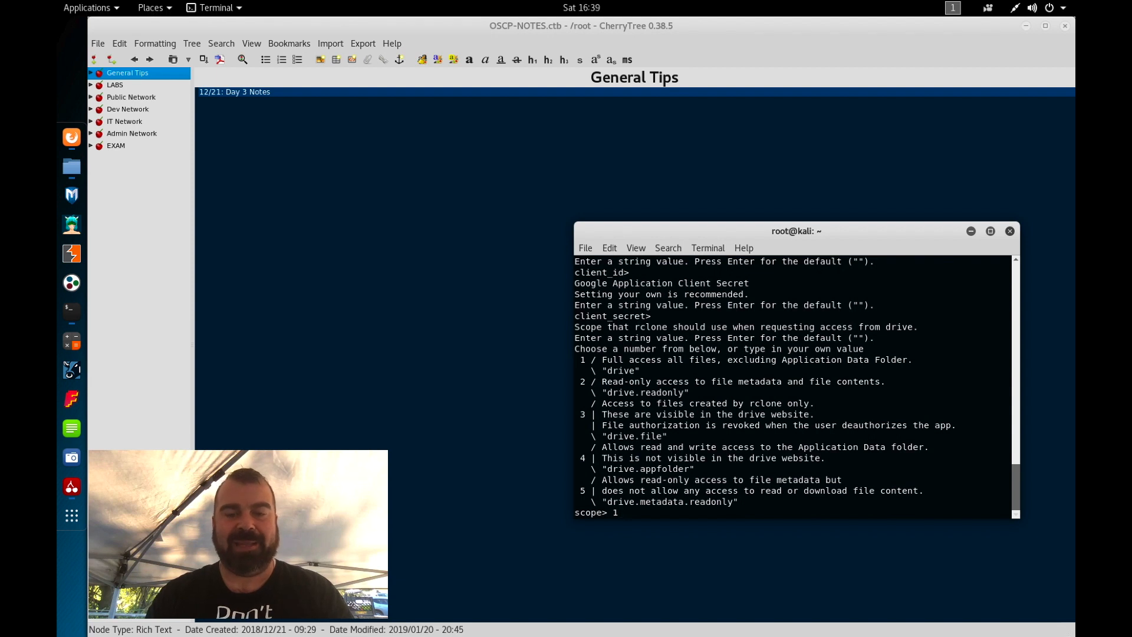
pyautogui.press('Return')
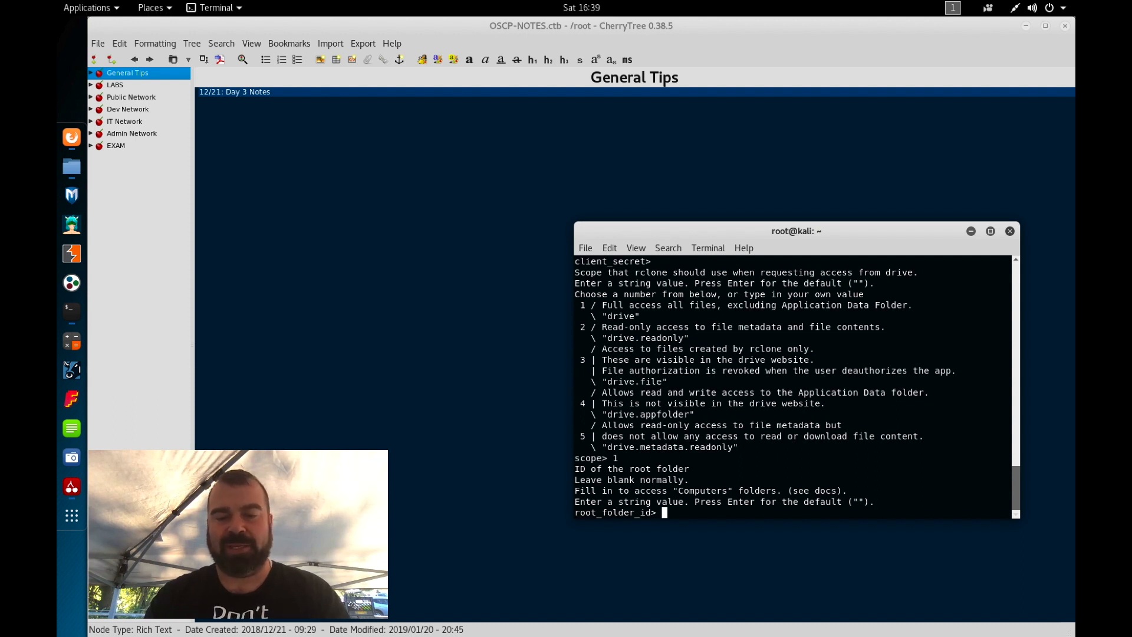
pyautogui.press('Return')
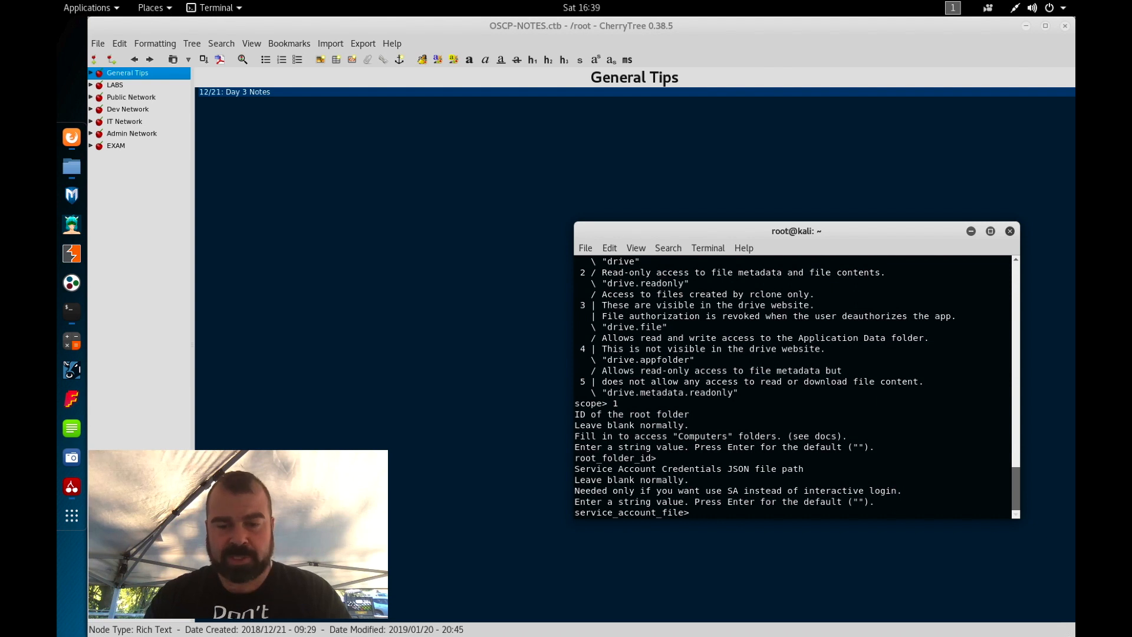
pyautogui.press('Return')
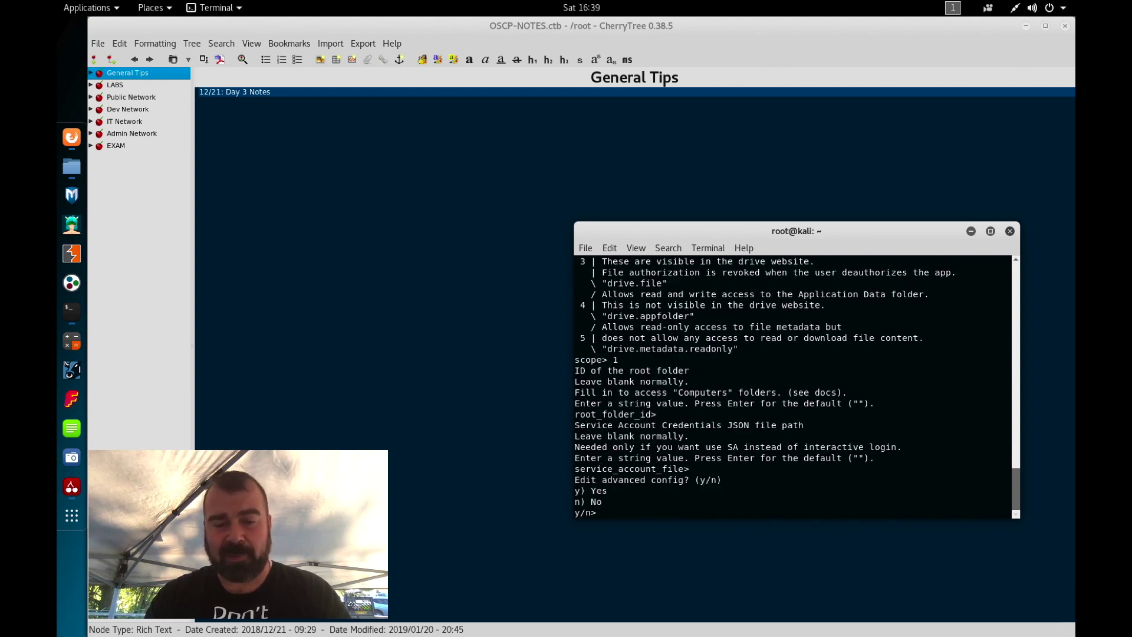
pyautogui.write('n')
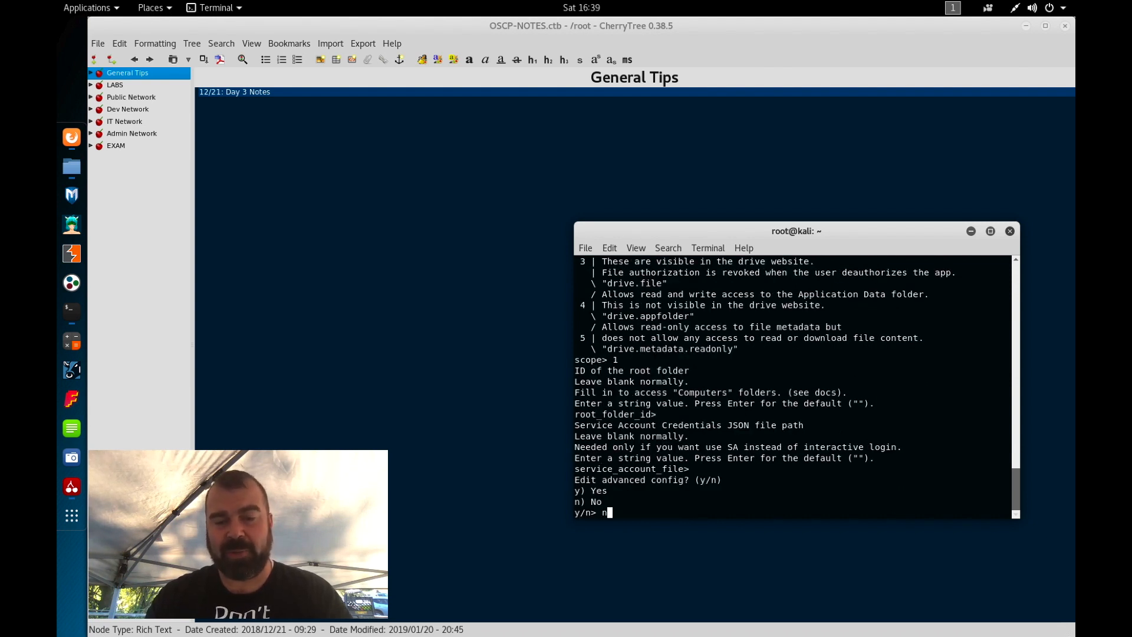
pyautogui.press('Return')
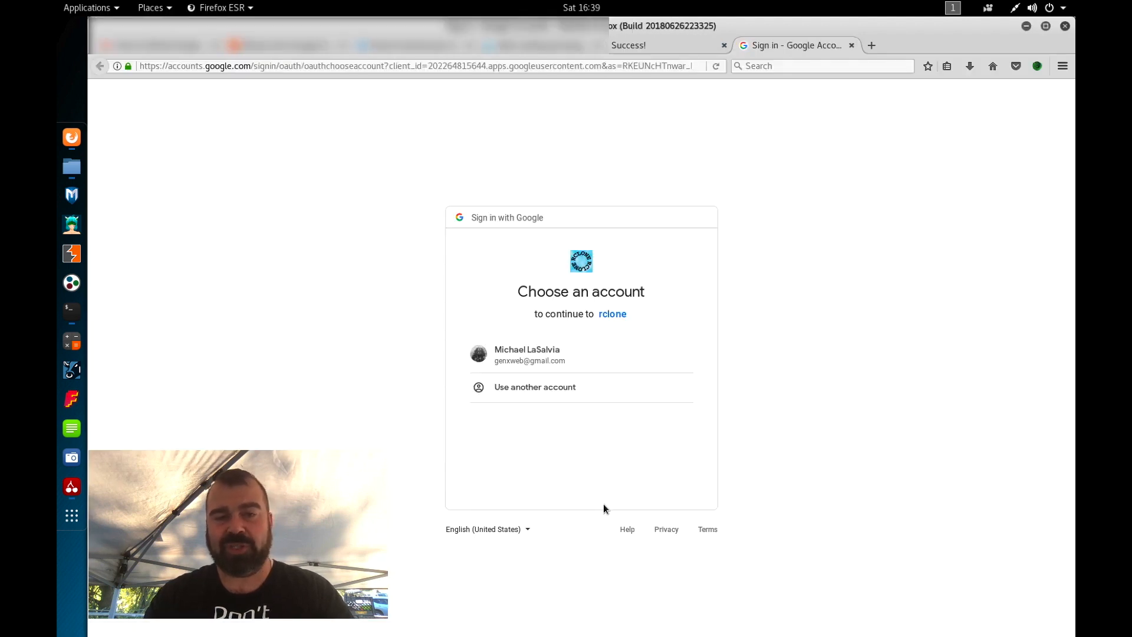
# Choose the Google account and Allow rclone access, reaching the Success page.
pyautogui.click(527, 355)
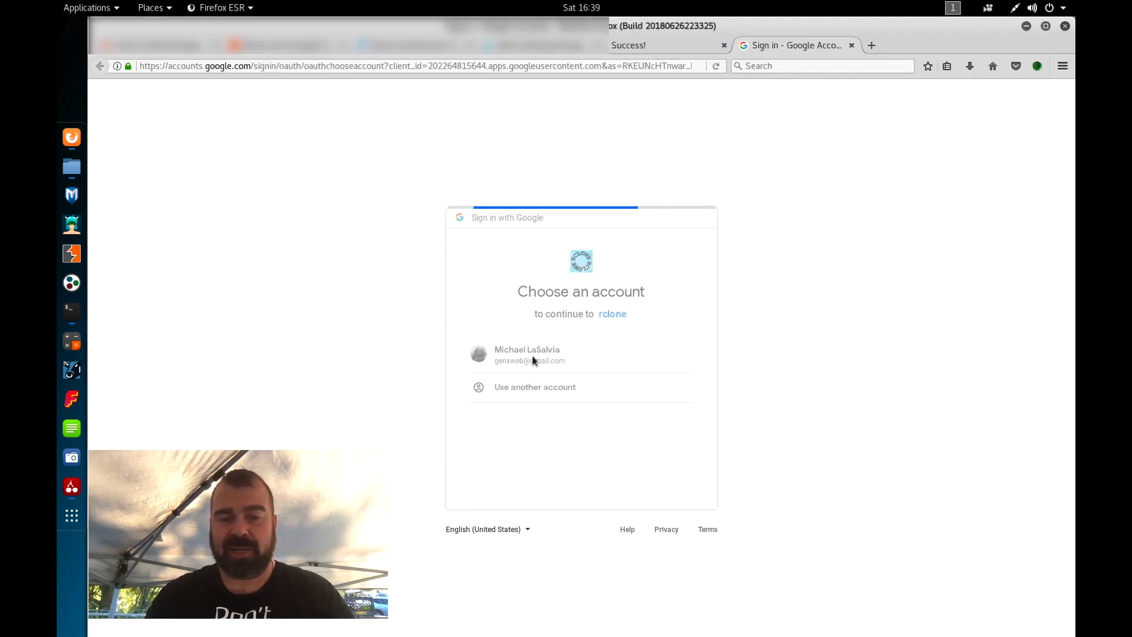
pyautogui.click(527, 355)
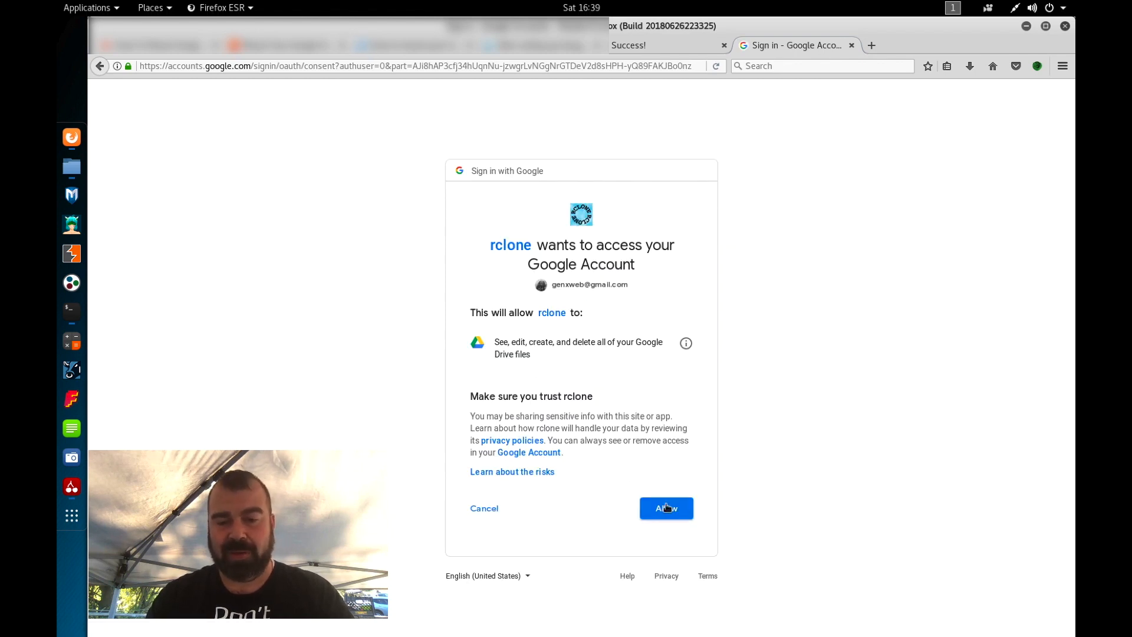
pyautogui.click(666, 508)
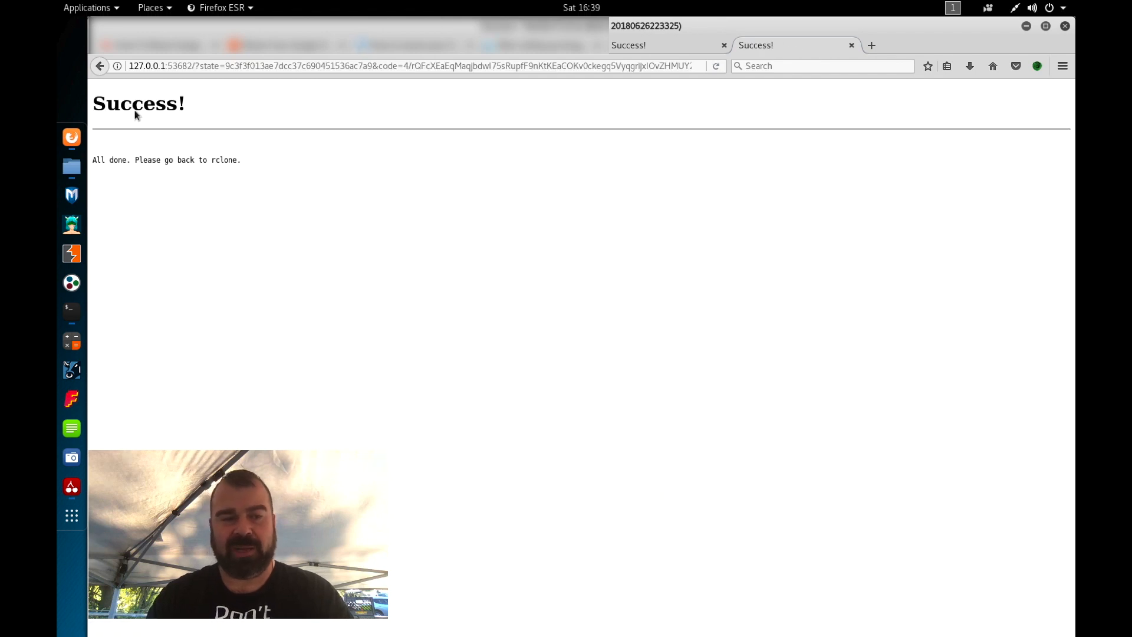
pyautogui.moveTo(179, 146)
pyautogui.write('n')
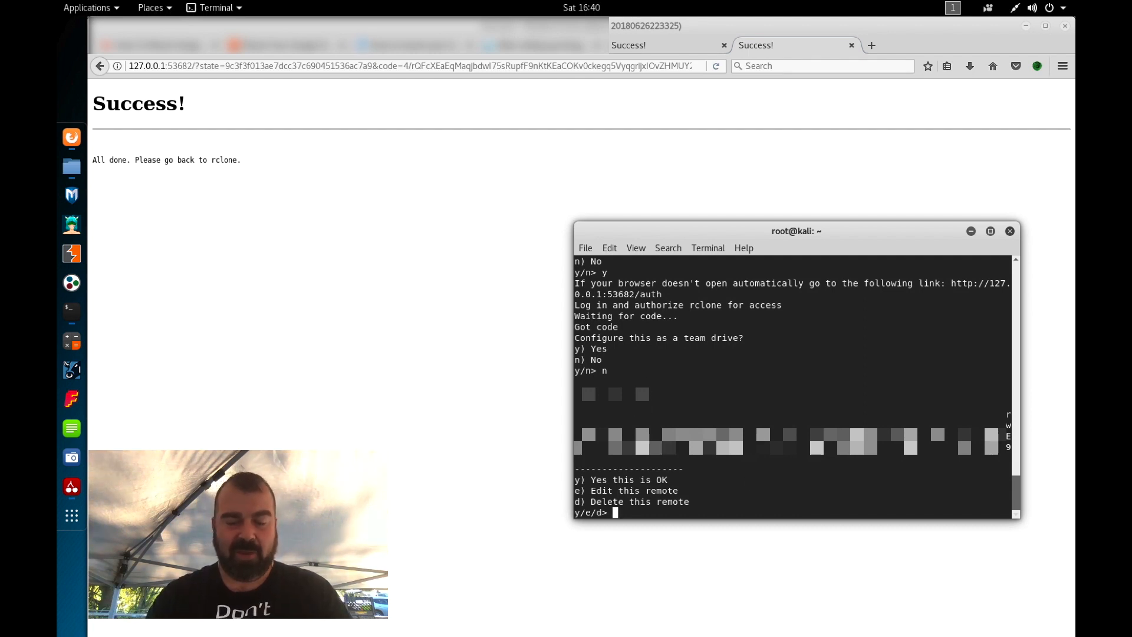
# Finish with auto config, quit rclone config and clear the terminal.
pyautogui.write('1')
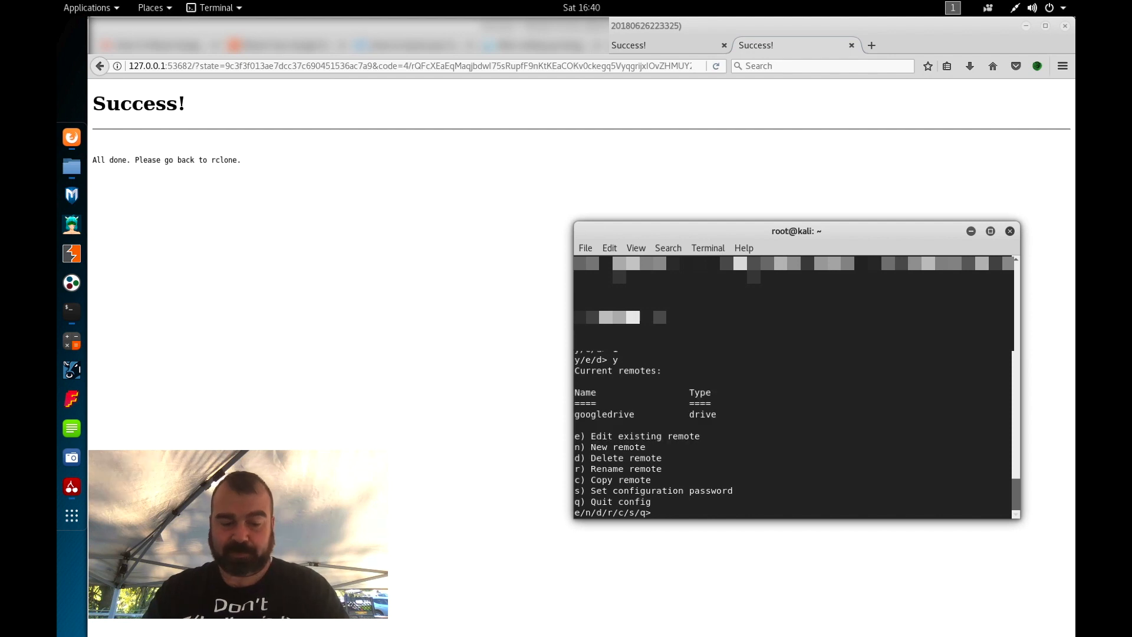
pyautogui.write('q')
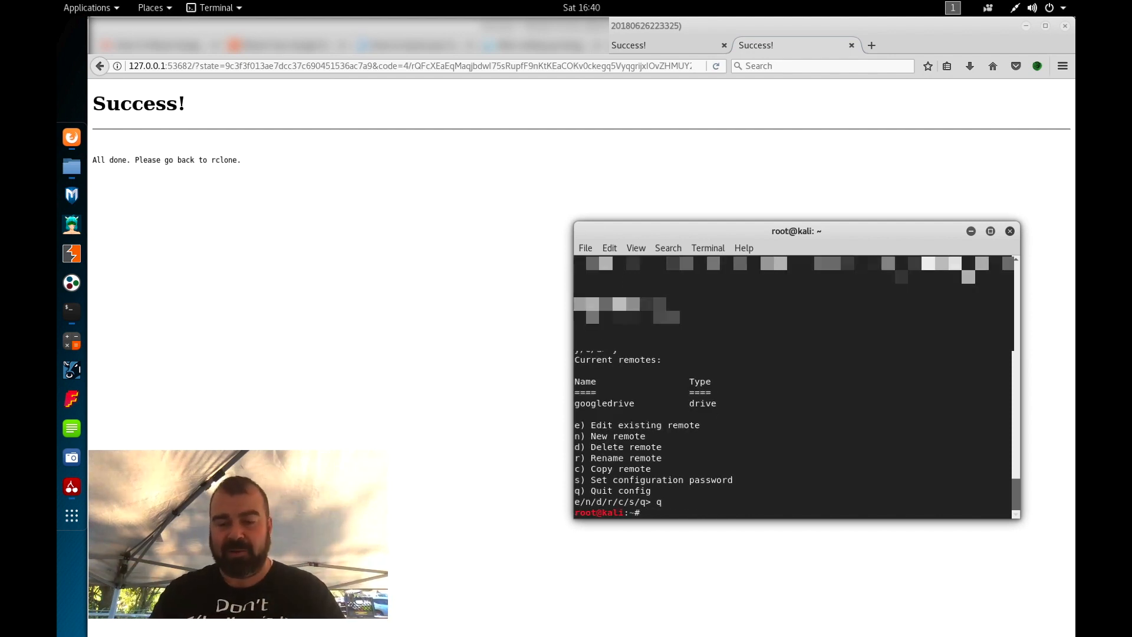
pyautogui.write('rclone mount googledrive: ~/oscpbk/ &')
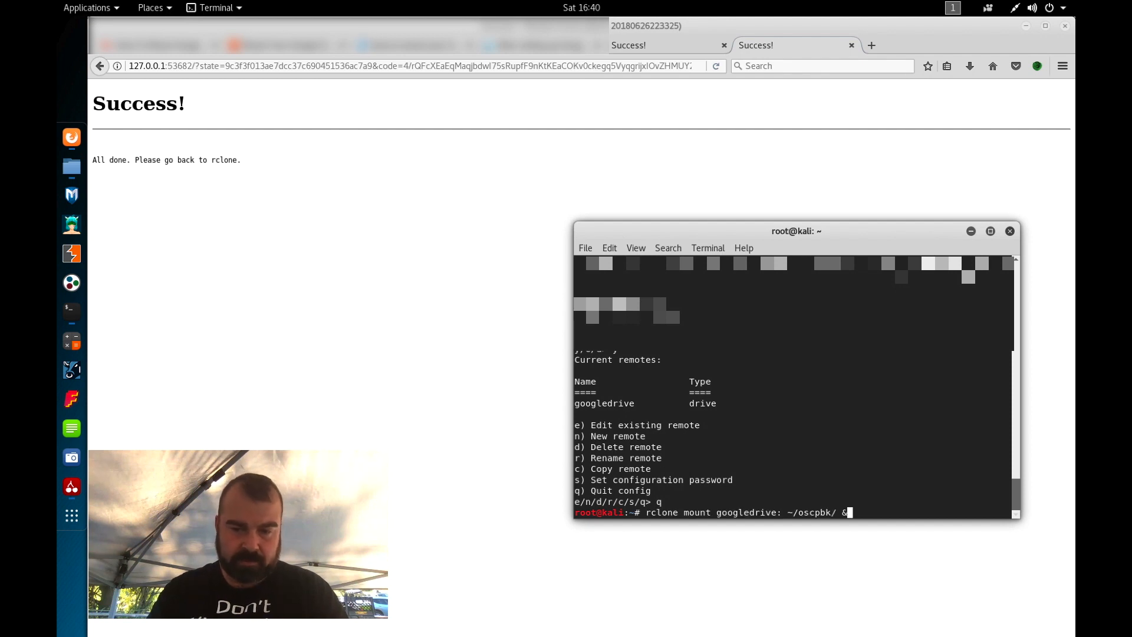
pyautogui.write('clear')
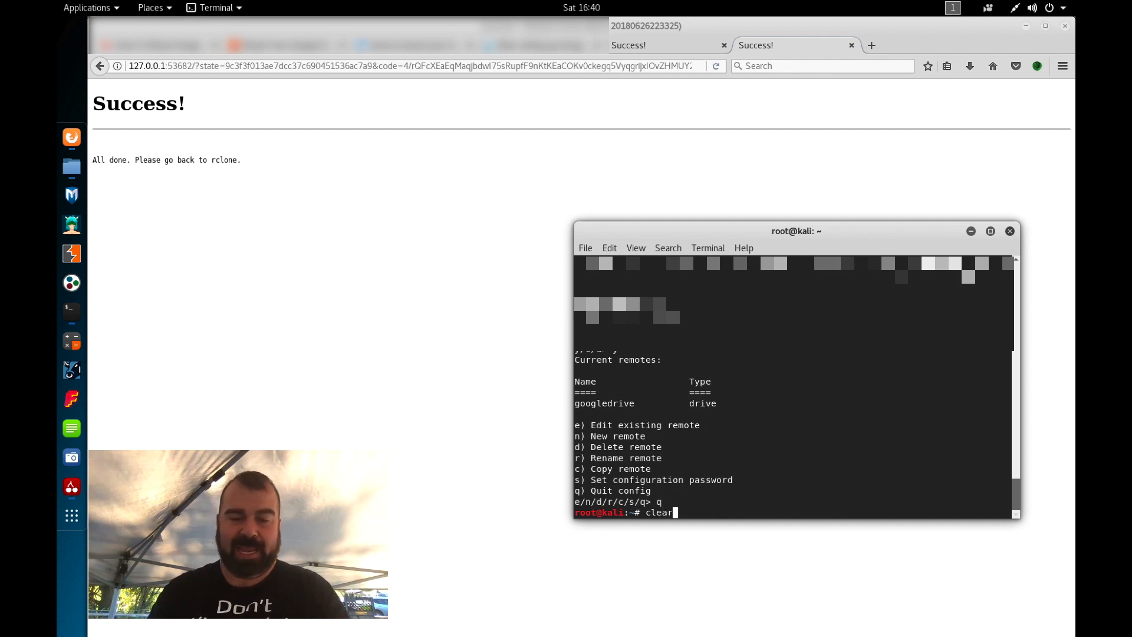
# Run mkdir ~/oscpbk/, which reports the directory already exists.
pyautogui.write('mk')
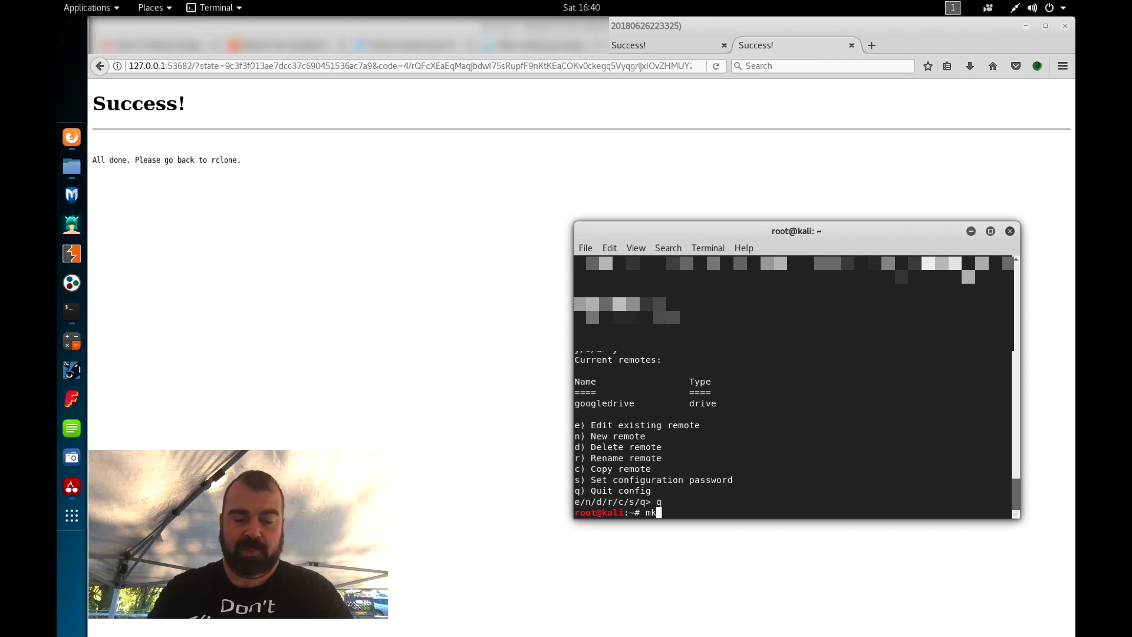
pyautogui.write('dir')
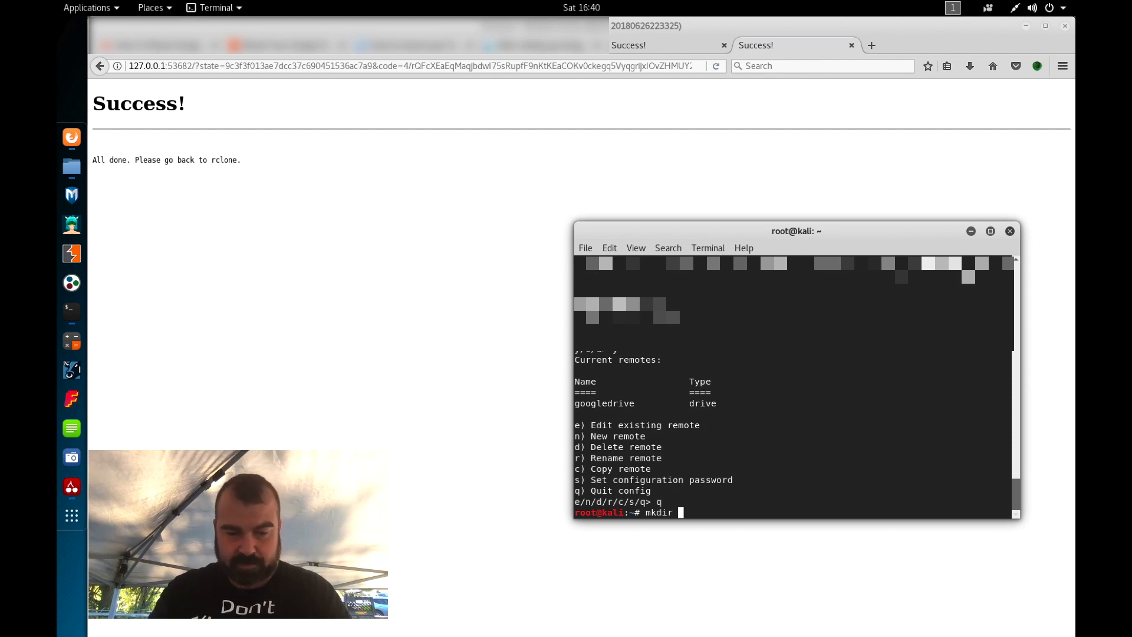
pyautogui.write('~/')
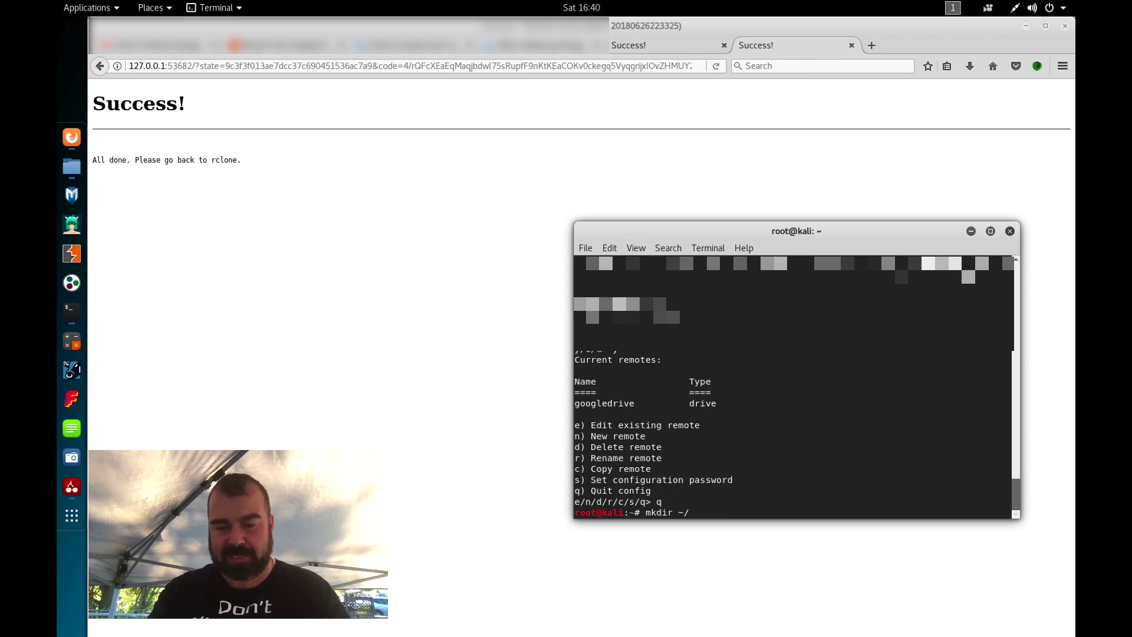
pyautogui.write('oscpbk/')
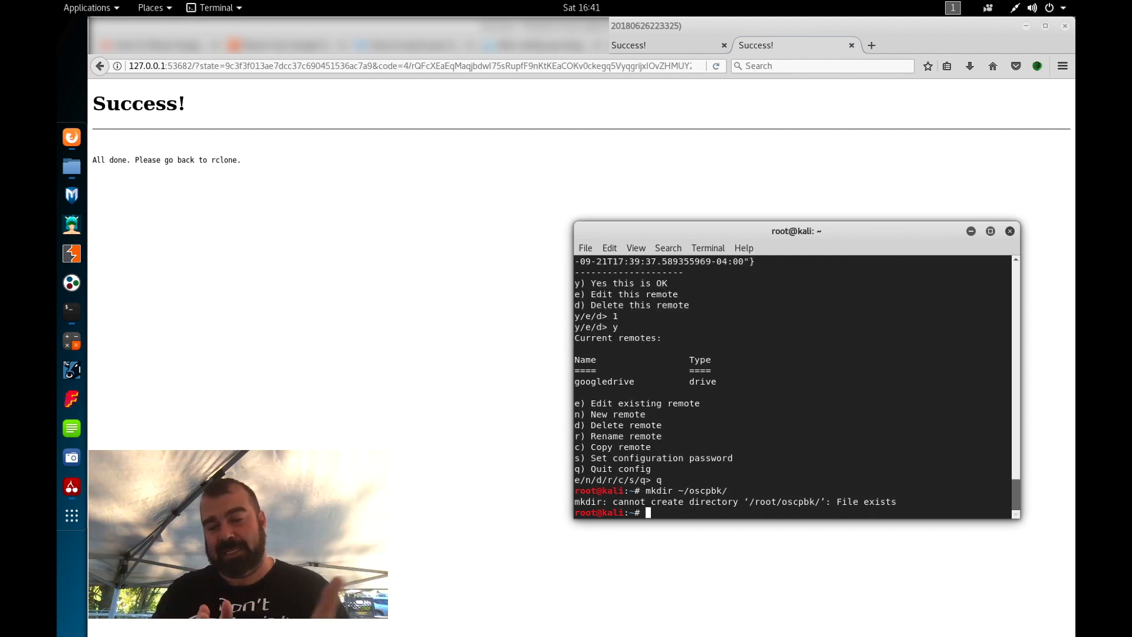
# Run rclone mount googledrive: ~/oscpbk/ & as a background job.
pyautogui.write('clear')
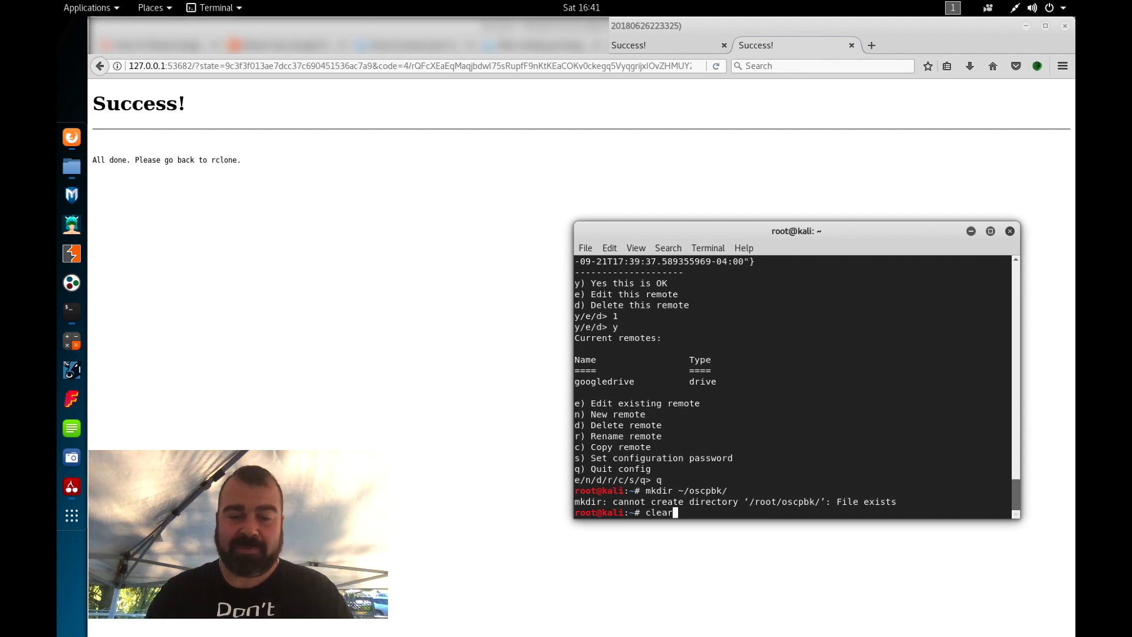
pyautogui.write('rclone mount googledrive: ~/oscpbk/ &')
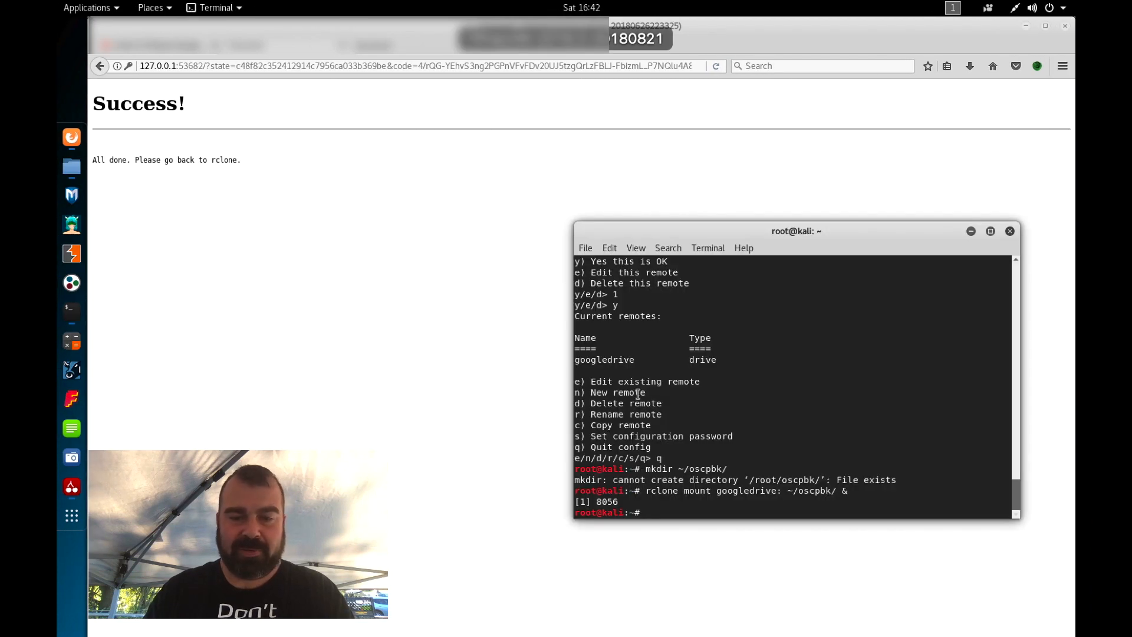
# cd into ~/oscpbk/oscpbk, remove and recreate the test file me, and list it.
pyautogui.write('cd ~/')
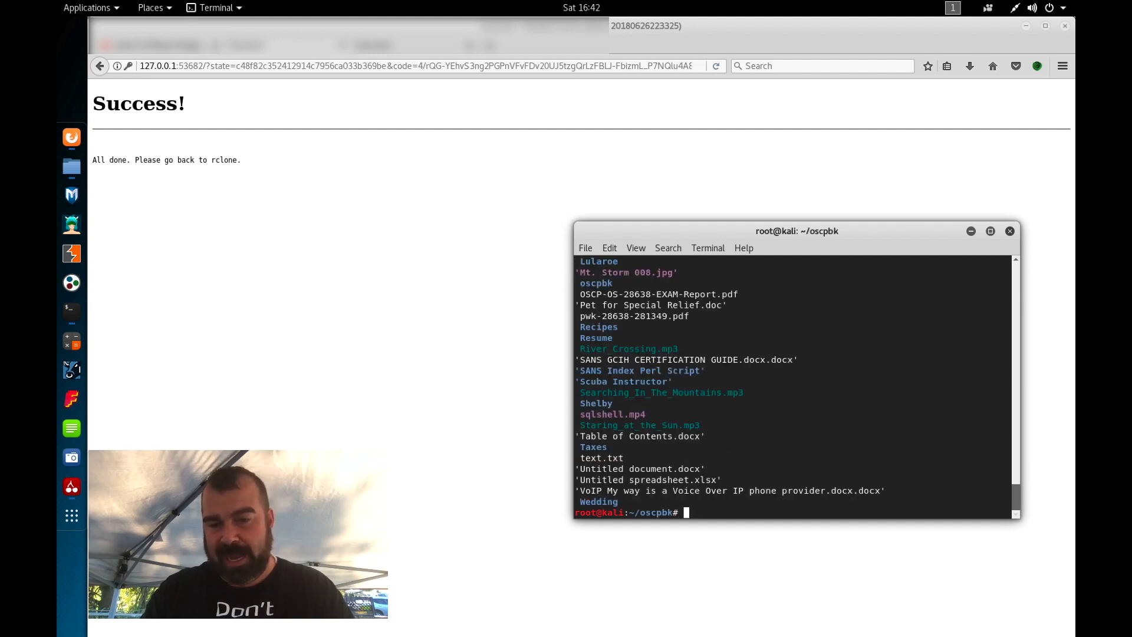
pyautogui.write('cd oscpbk/')
pyautogui.write('ls')
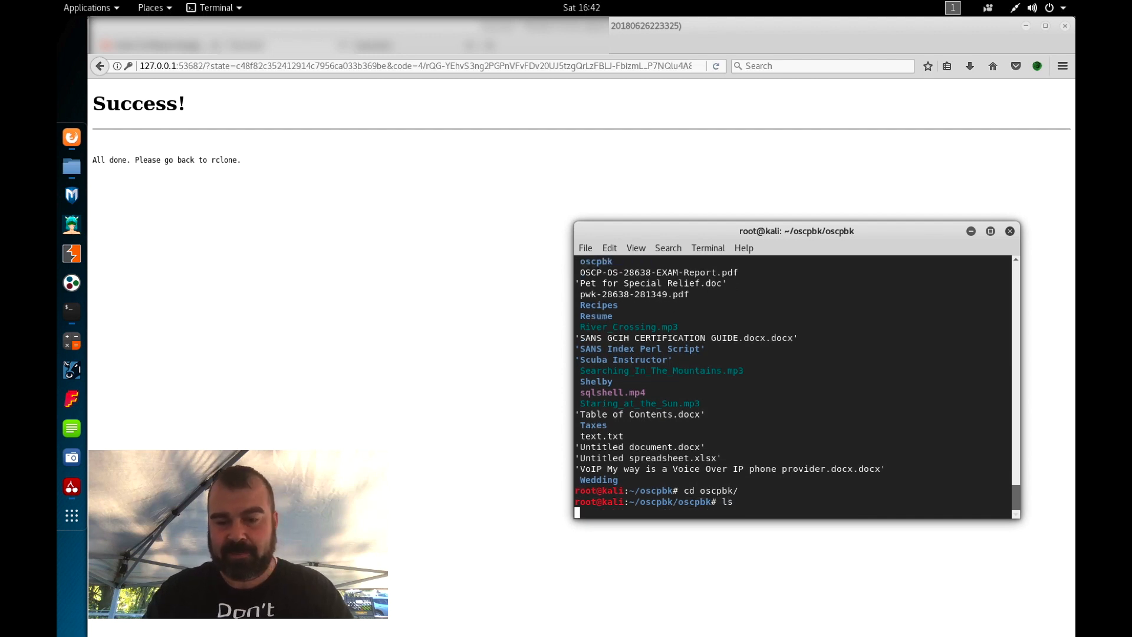
pyautogui.press('Return')
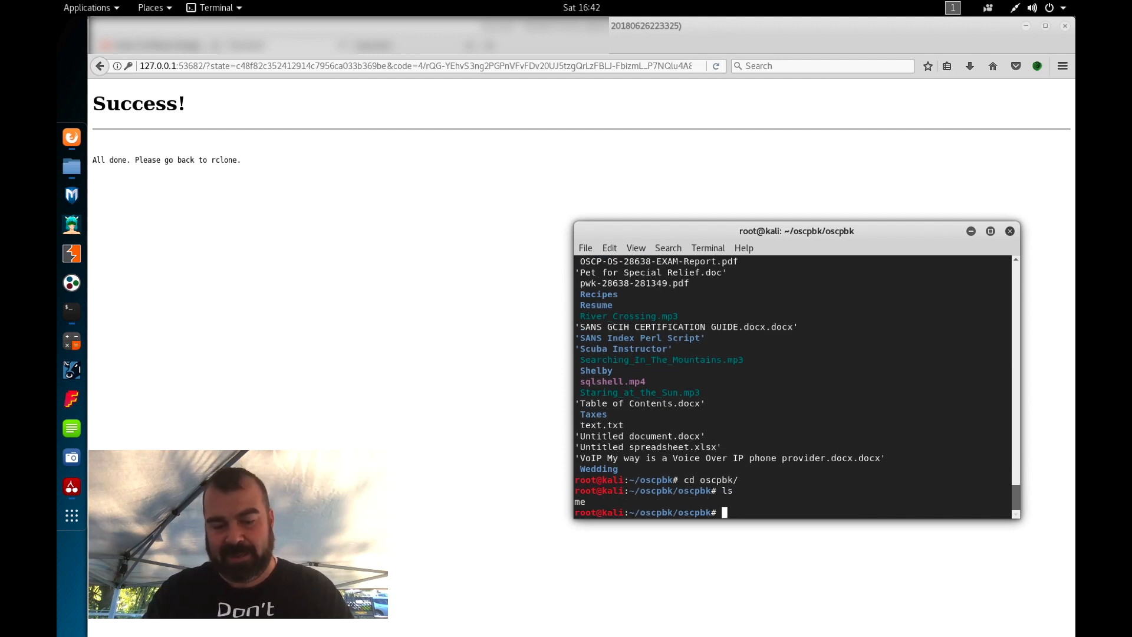
pyautogui.write('rm me')
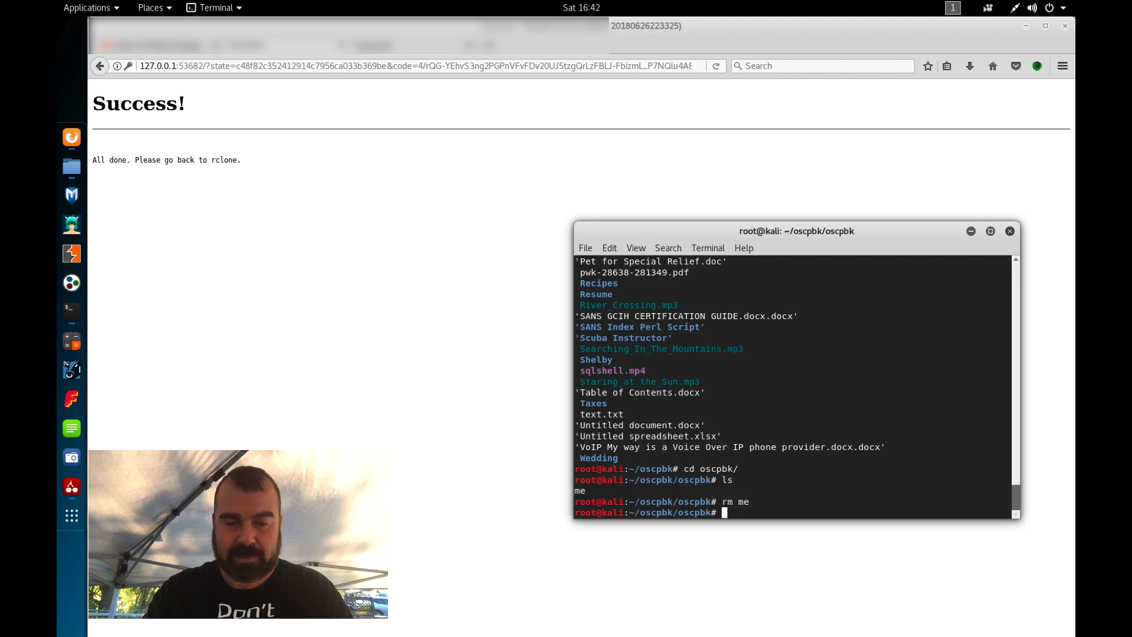
pyautogui.write('t')
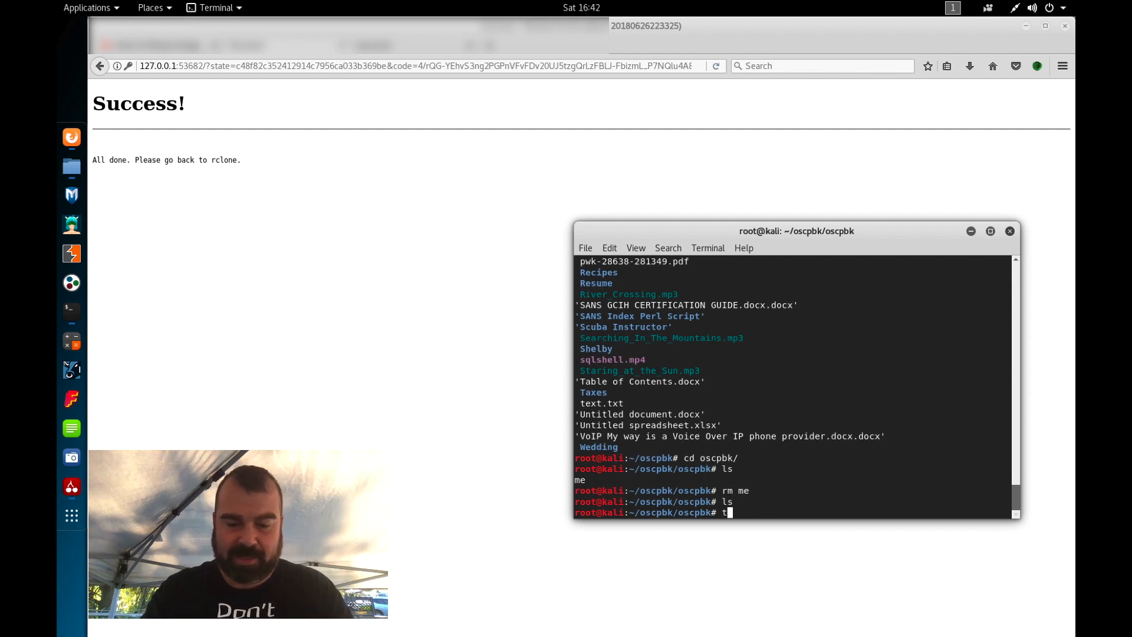
pyautogui.write('ouch me')
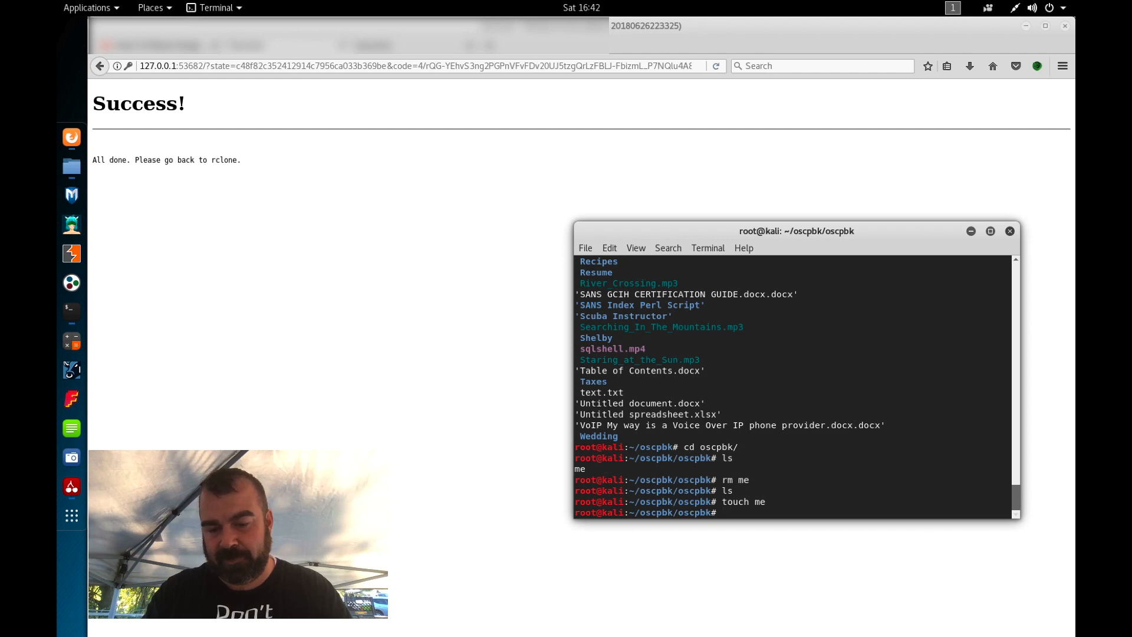
pyautogui.press('Return')
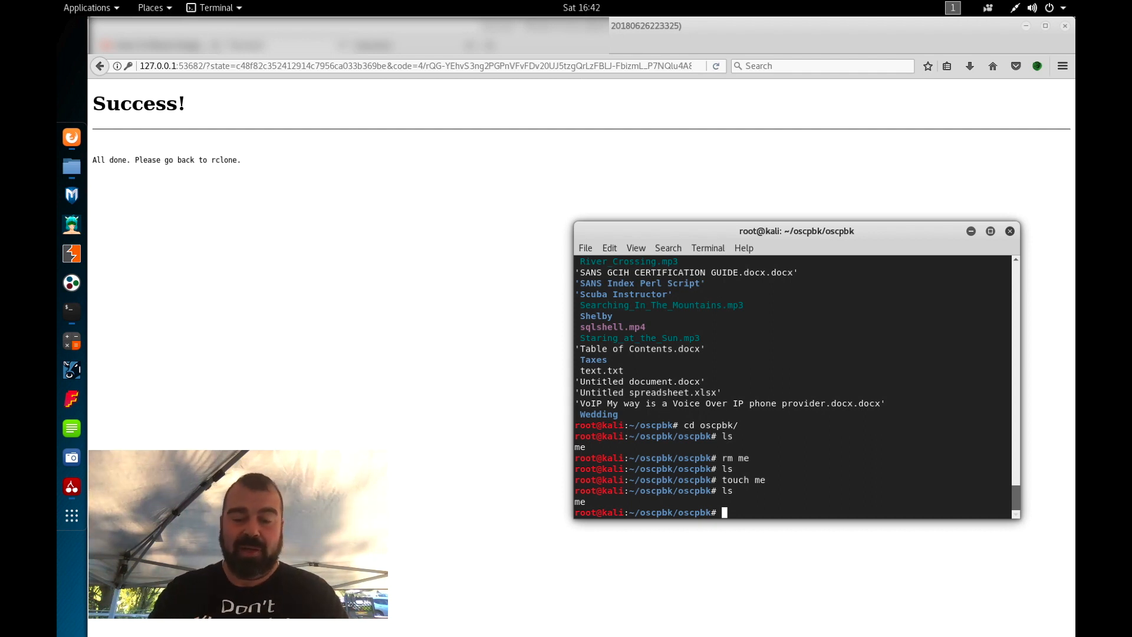
# Copy /root/OSCP-NOTES.ctb into the mounted oscpbk folder.
pyautogui.write('cp /')
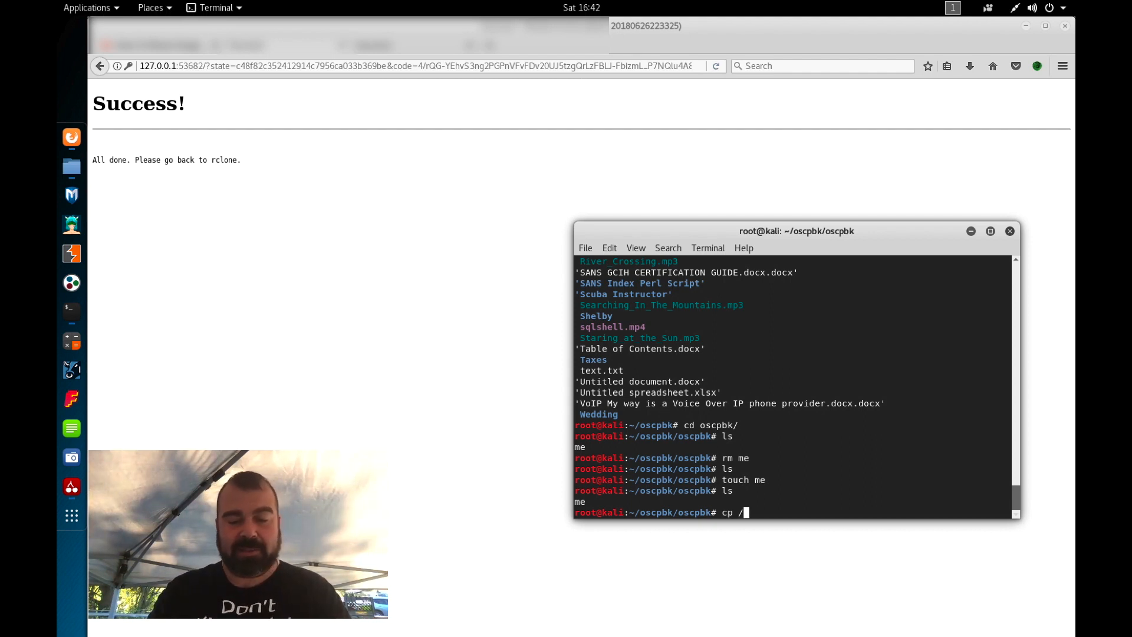
pyautogui.write('root/')
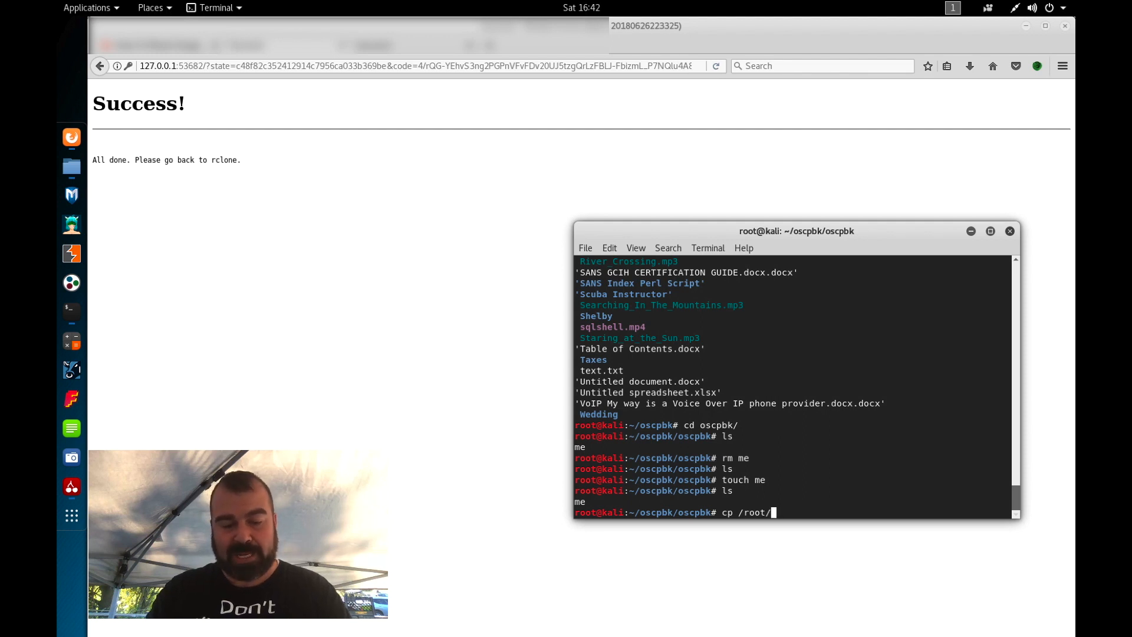
pyautogui.write('OSCP-NOTES.ctb')
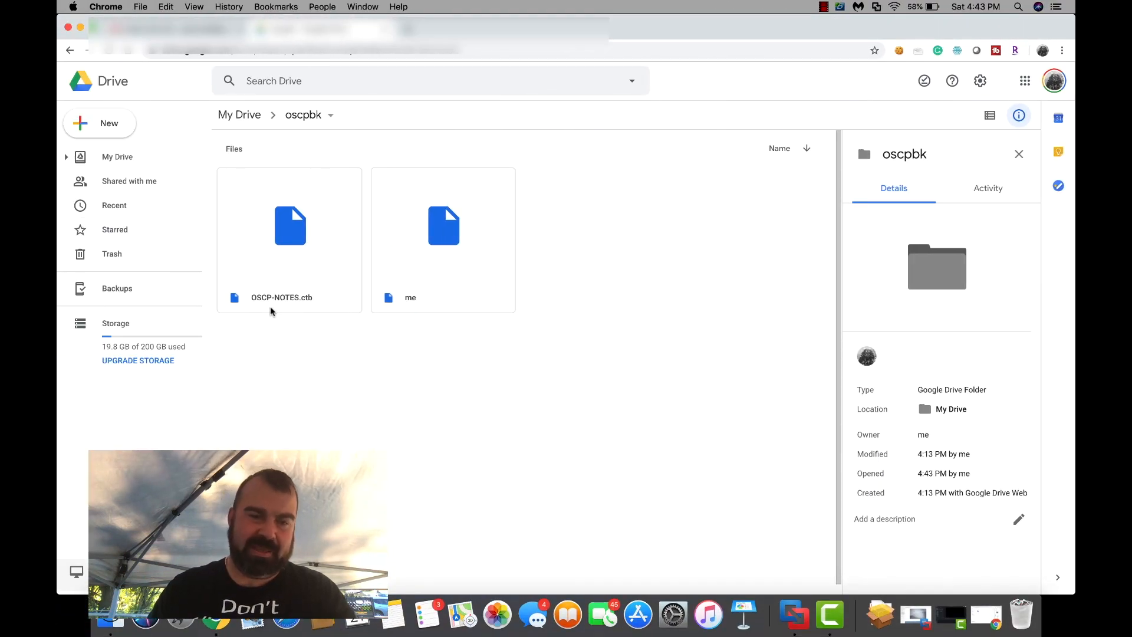
pyautogui.moveTo(287, 268)
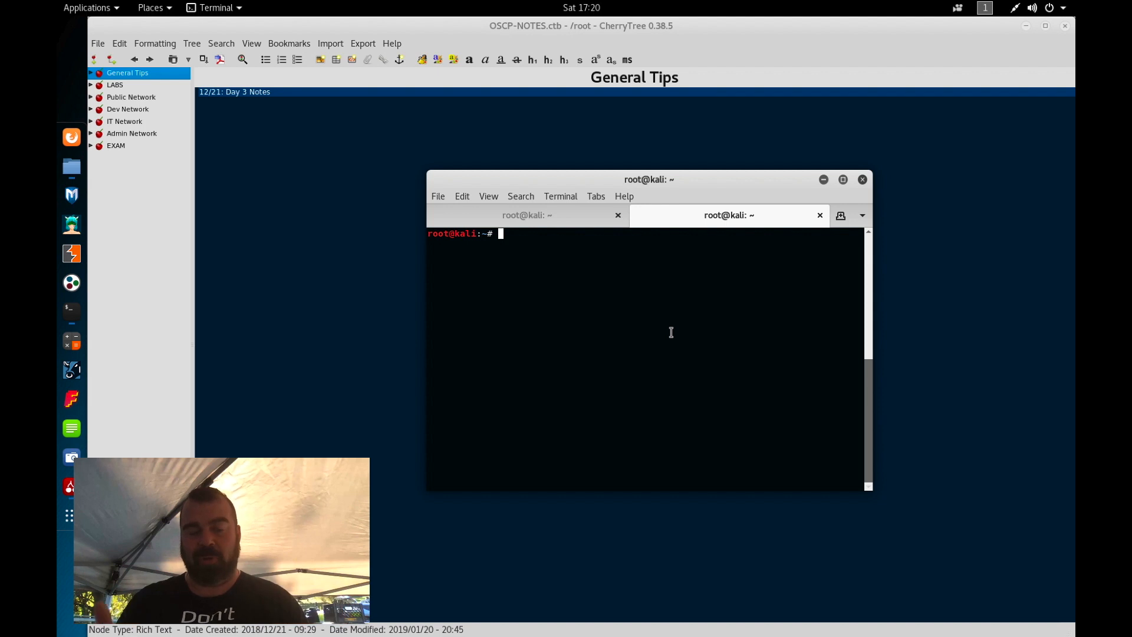
# Run vi autobk.sh to edit the backup script.
pyautogui.write('vi')
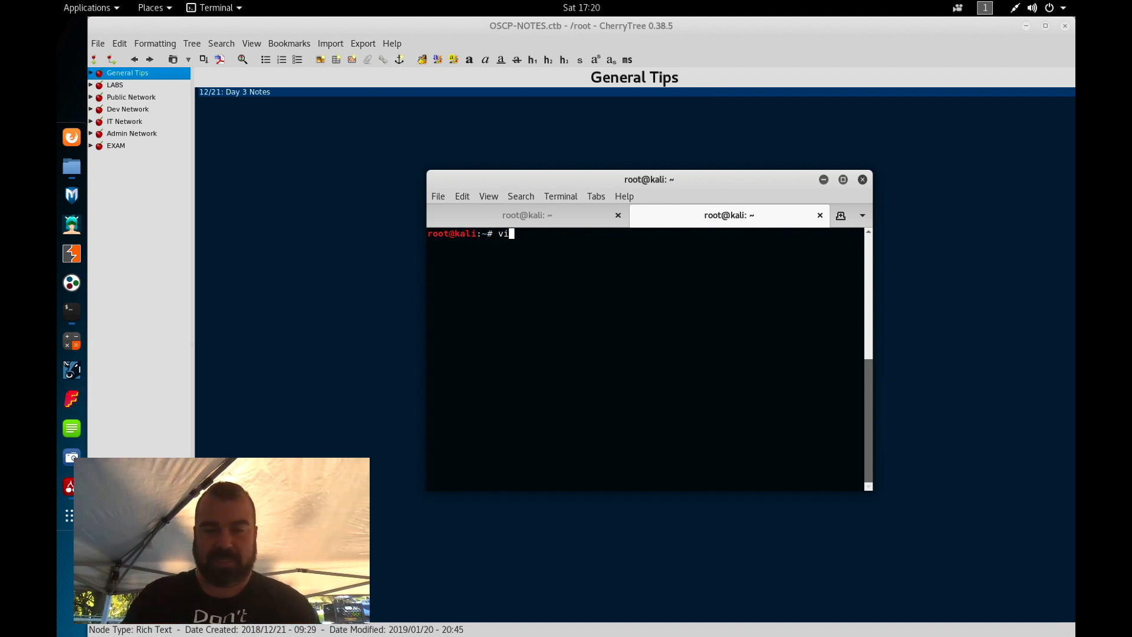
pyautogui.write('auto.')
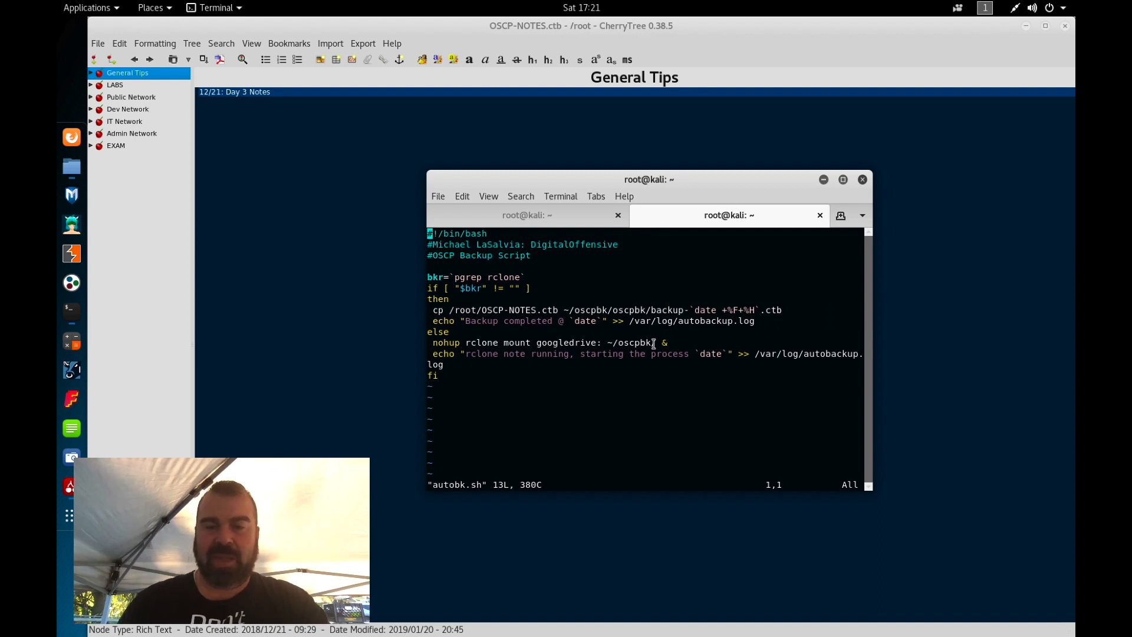
pyautogui.moveTo(540, 342)
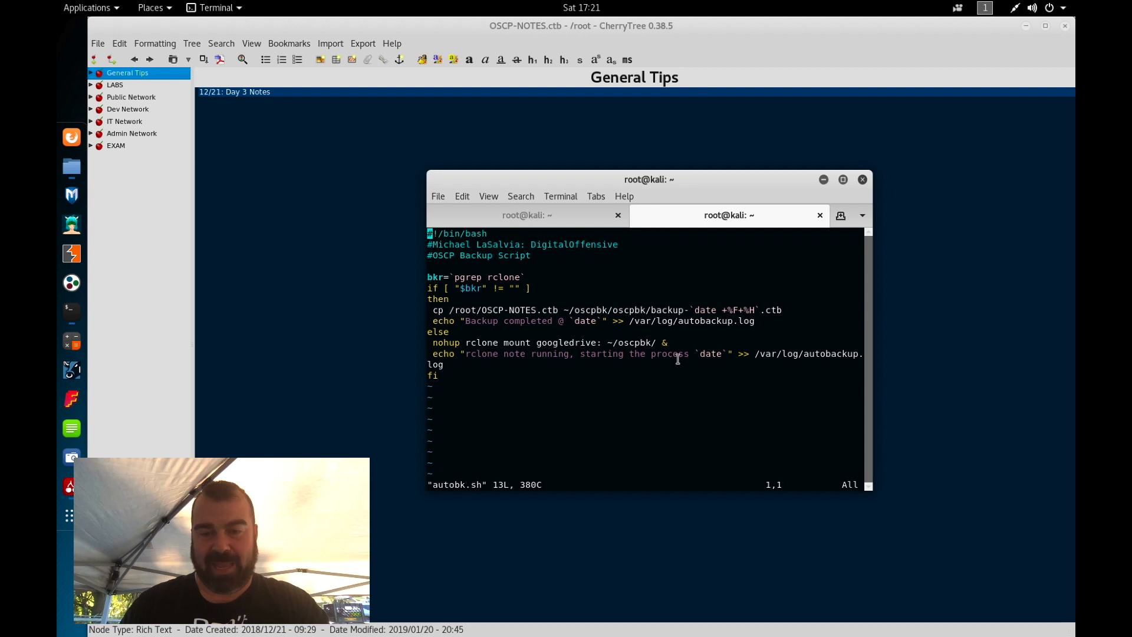
pyautogui.moveTo(707, 340)
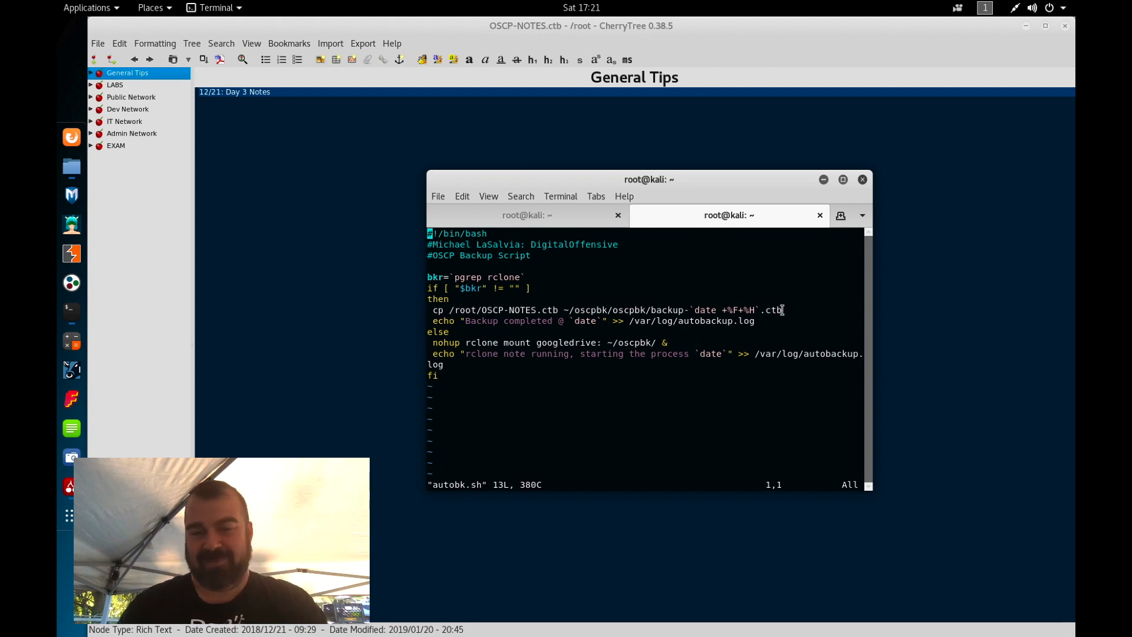
# Copy the cp OSCP-NOTES.ctb and echo log lines into the else branch before fi.
pyautogui.moveTo(508, 309); pyautogui.dragTo(781, 309)
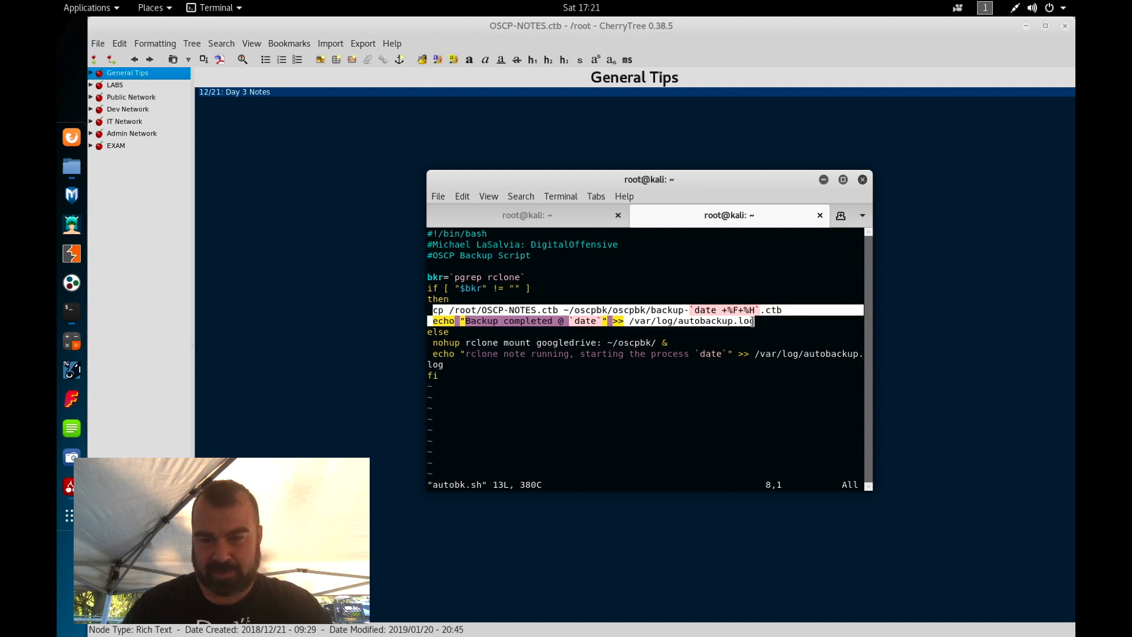
pyautogui.click(461, 196)
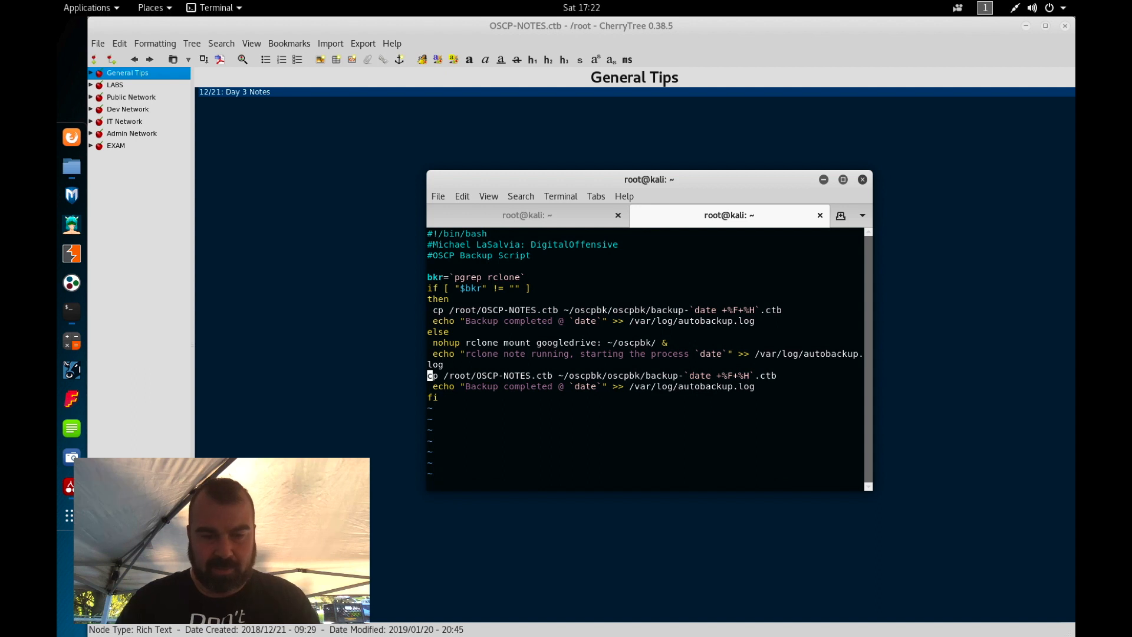
pyautogui.press('i')
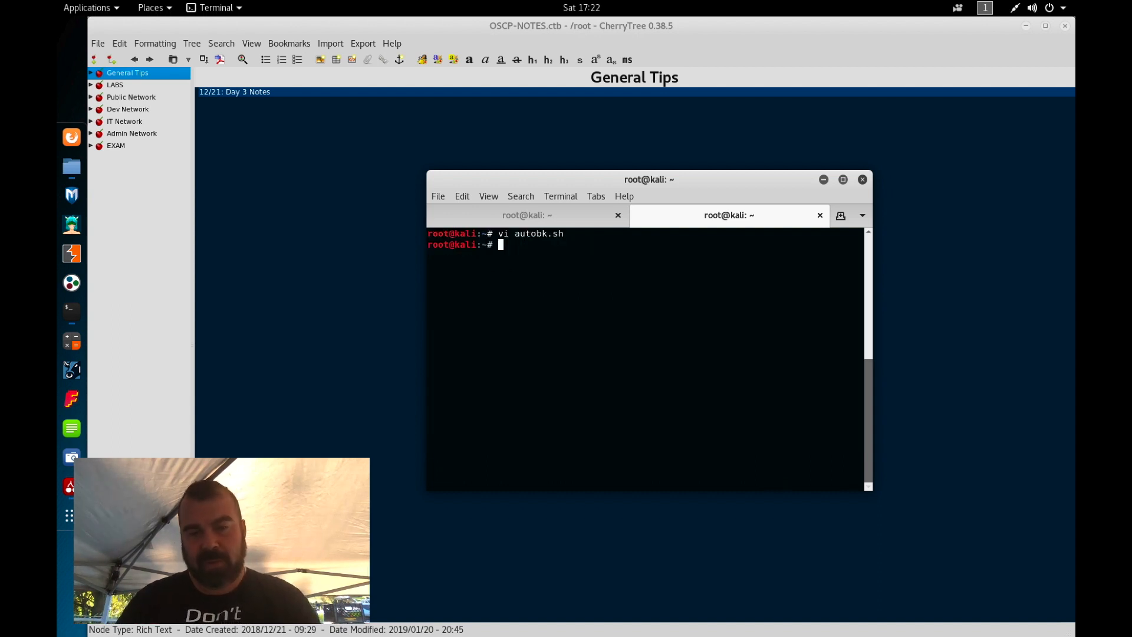
# Run crontab to edit the cron schedule and return to a cleared prompt.
pyautogui.write('crontab')
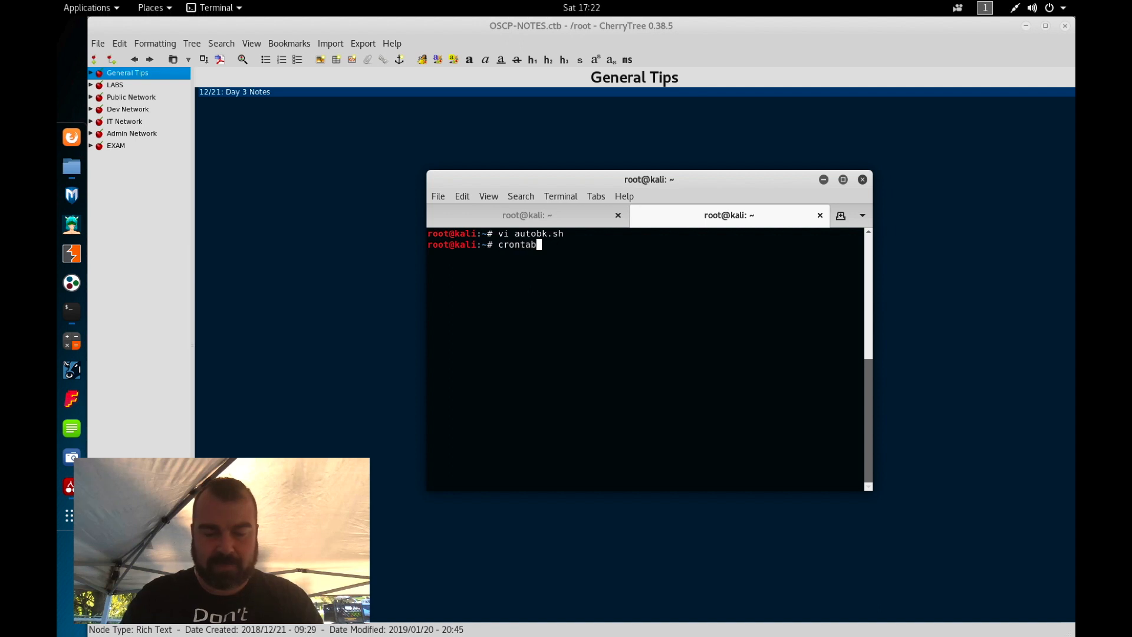
pyautogui.press('Return')
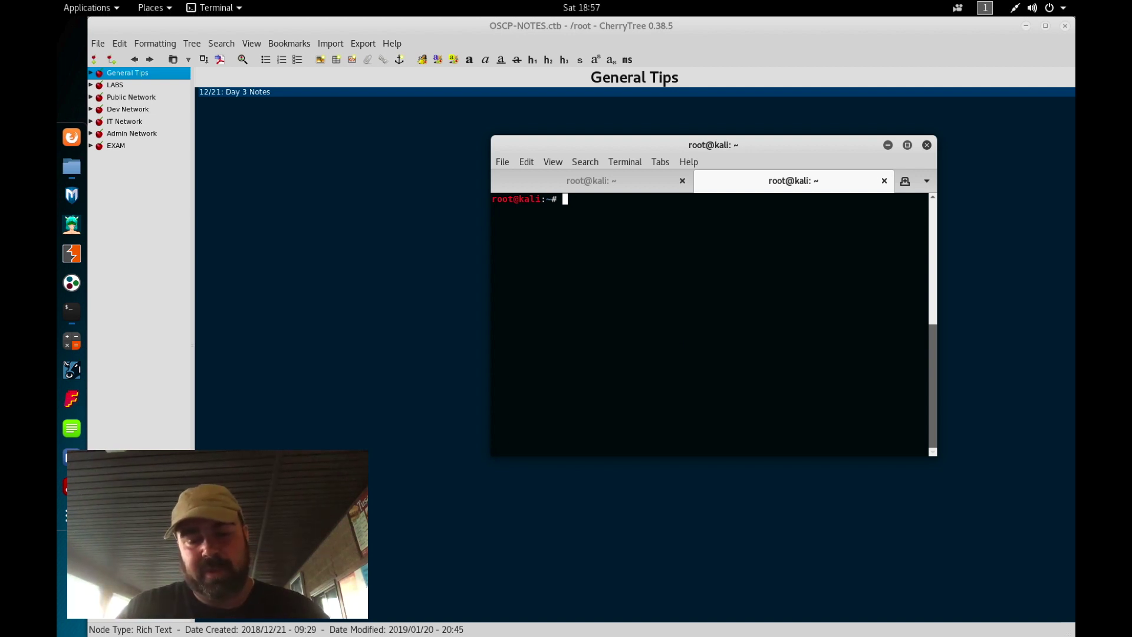
# Show /var/log/autobackup.log with rclone-start and backup-completed entries through 18:57, then return home.
pyautogui.write('cd /var/log')
pyautogui.write('ca')
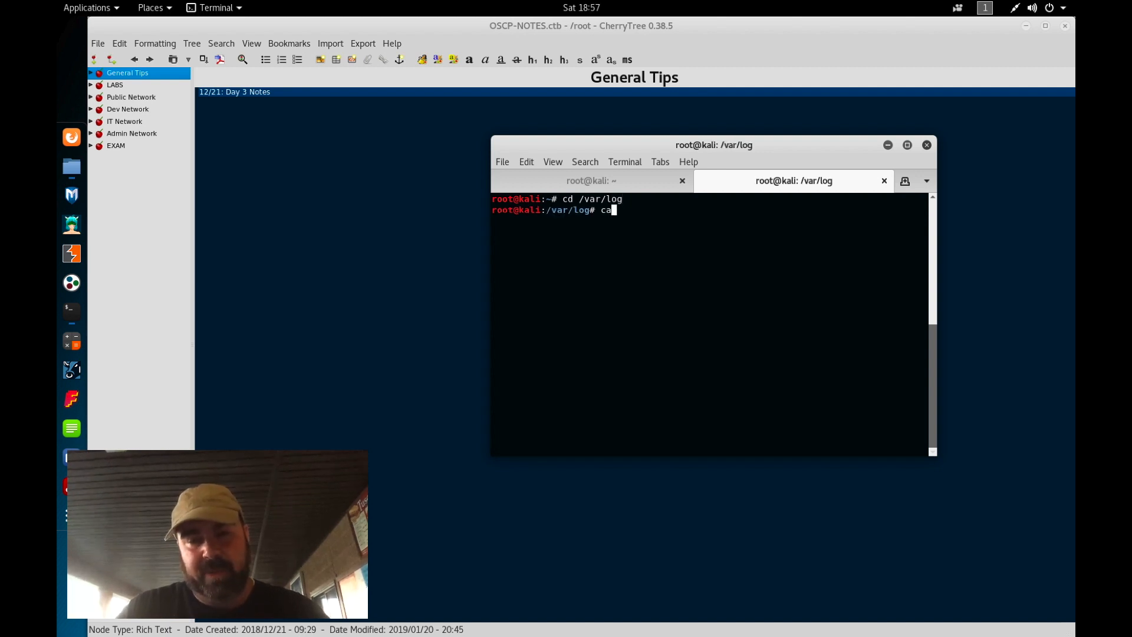
pyautogui.write('t autobackup.log')
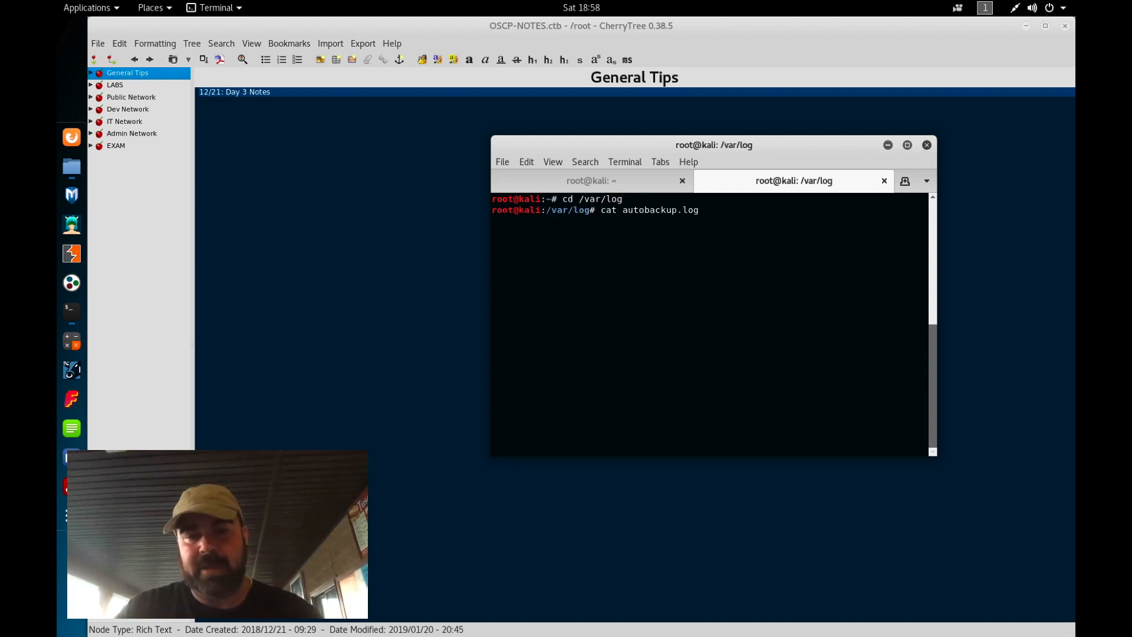
pyautogui.press('Return')
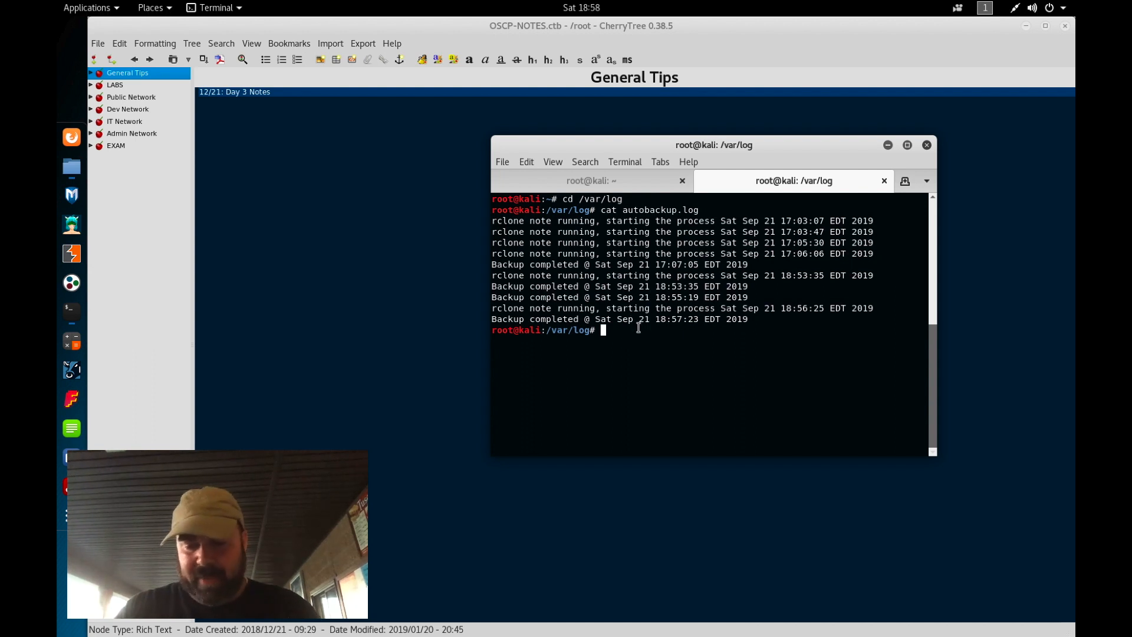
pyautogui.write('cd ~')
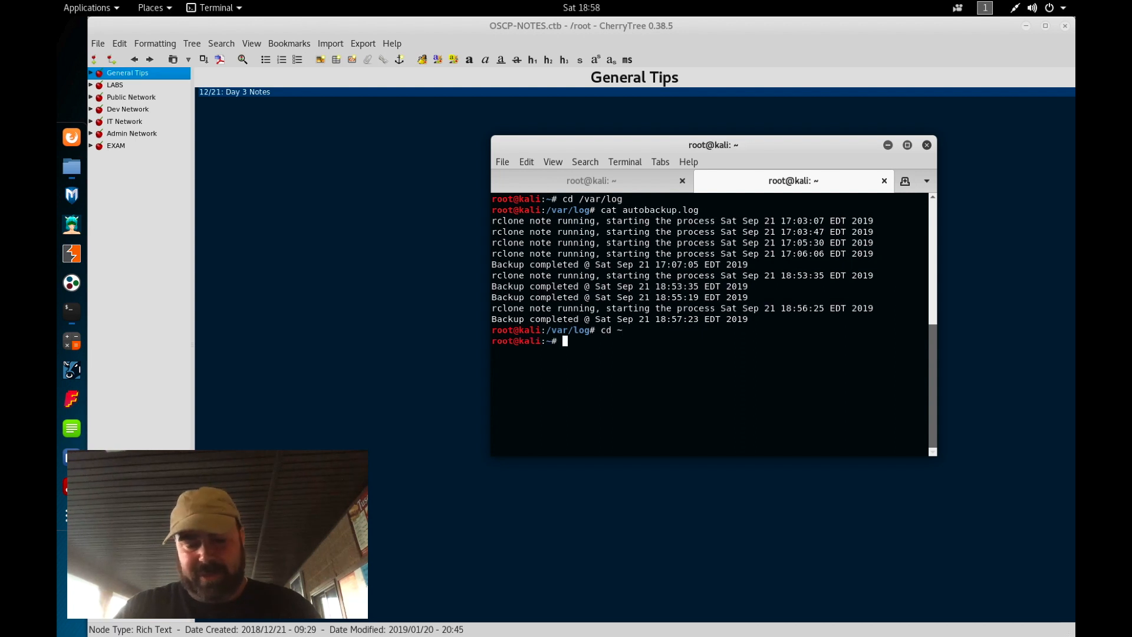
# Review autobk.sh in vi, run ./autobk.sh with tracing, and interrupt it during the OSCP-NOTES.ctb copy.
pyautogui.write('vi au')
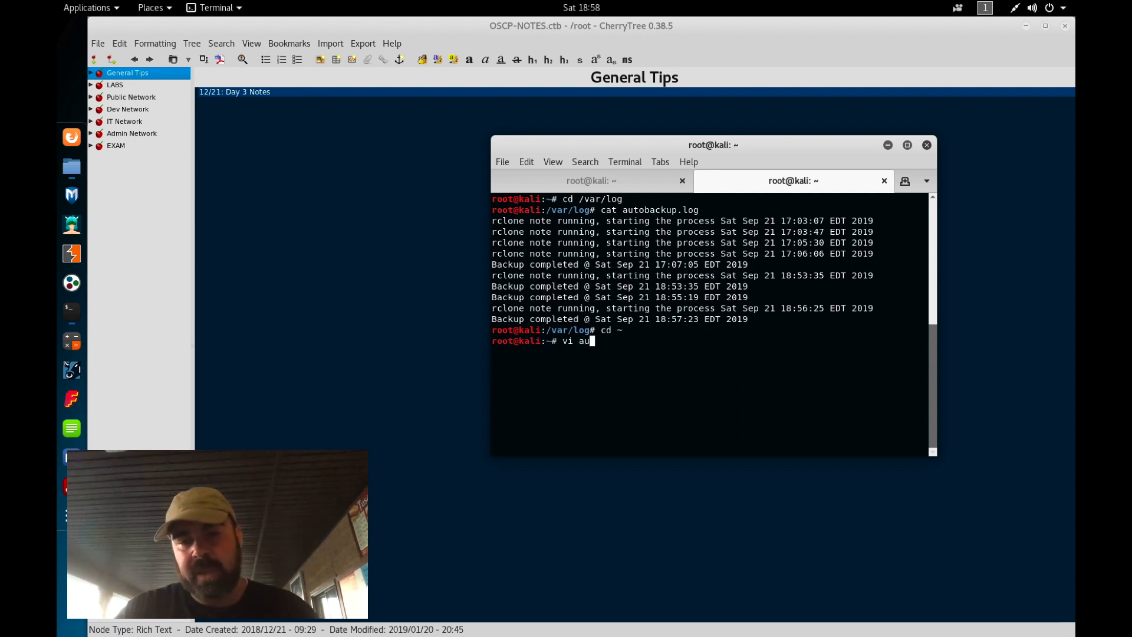
pyautogui.press('Return')
pyautogui.write('./autobk.sh')
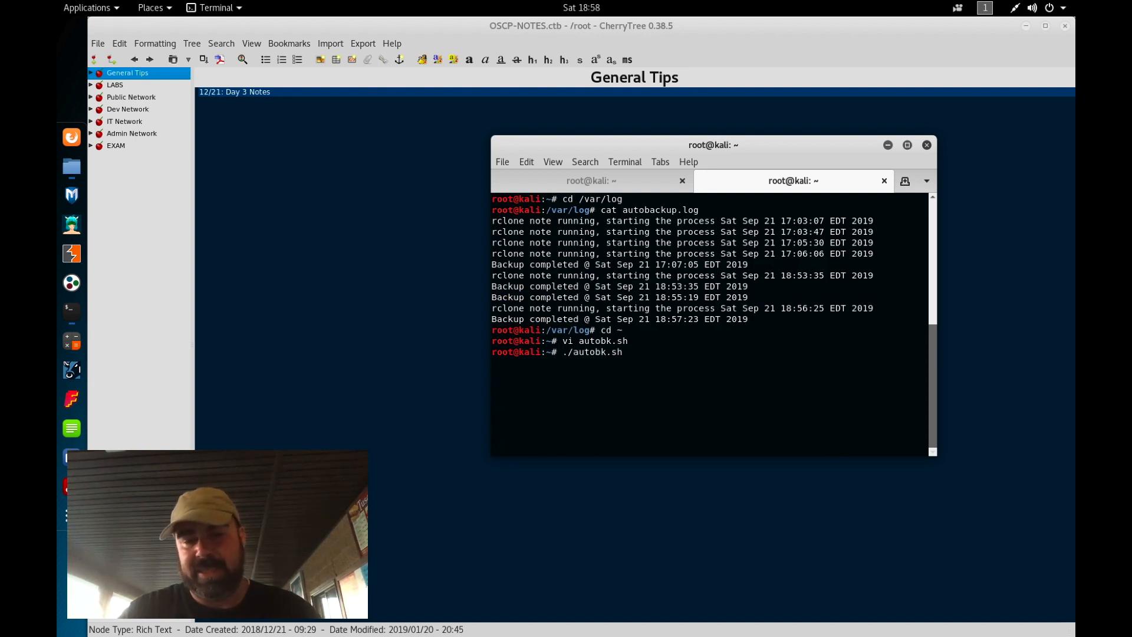
pyautogui.press('Return')
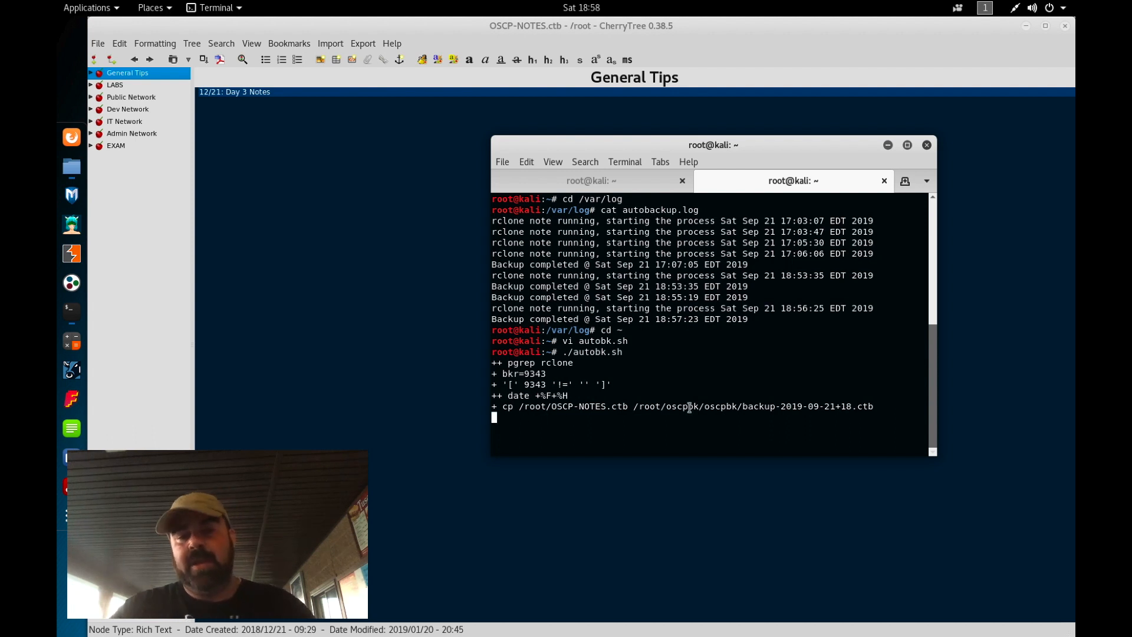
pyautogui.press('ctrl+c')
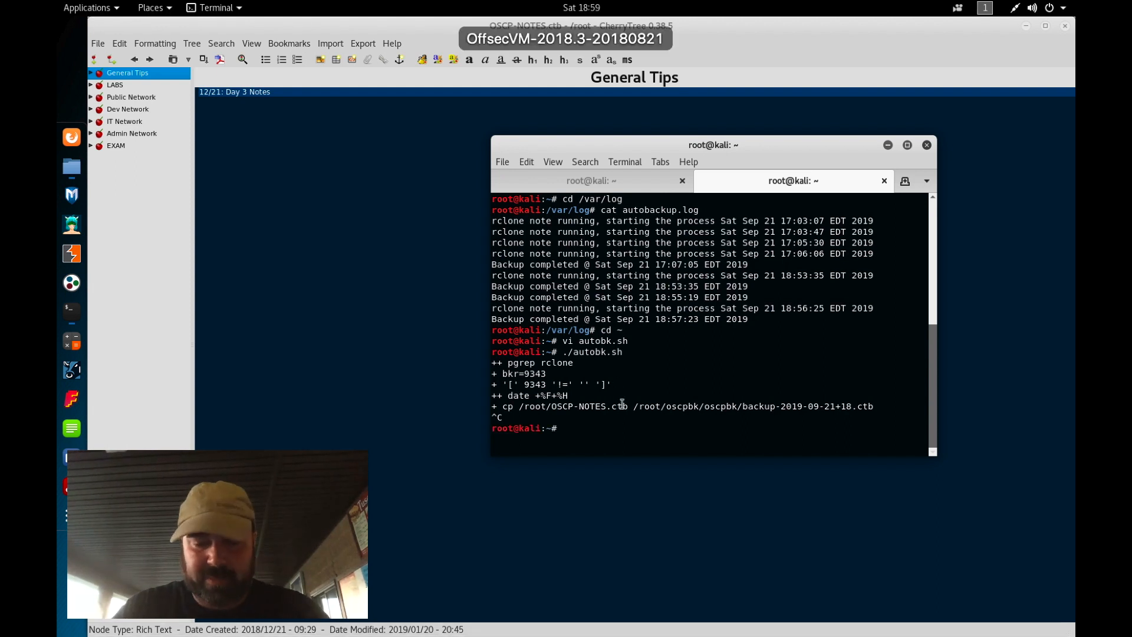
# Kill rclone PID 9343, verify with pgrep, and rerun ./autobk.sh to remount googledrive to /root/oscpbk.
pyautogui.write('pg')
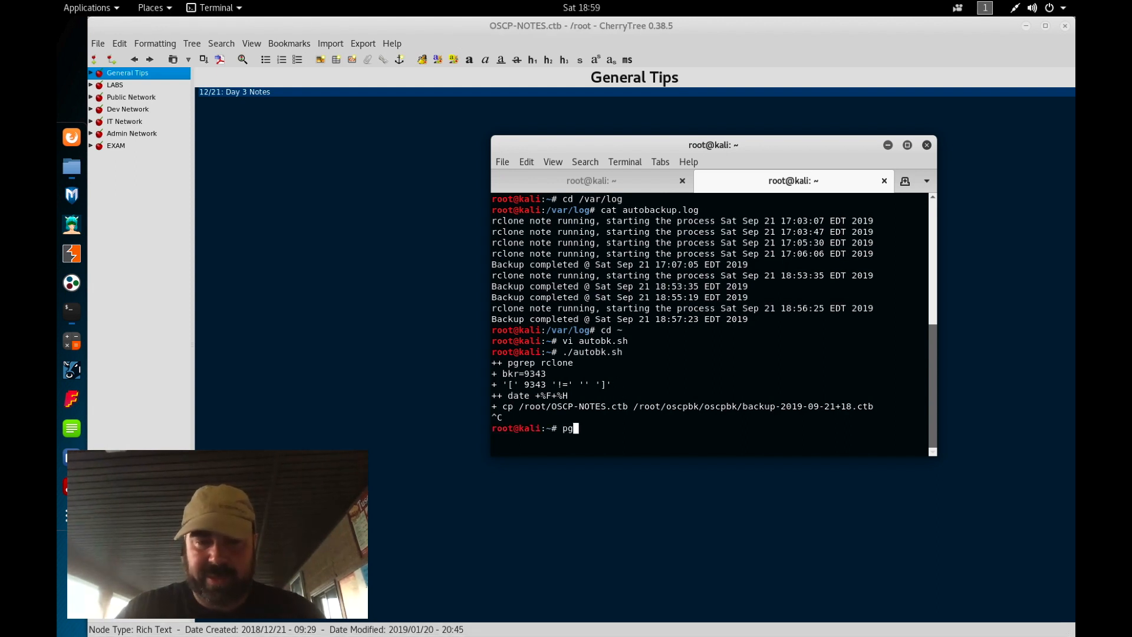
pyautogui.write('rep')
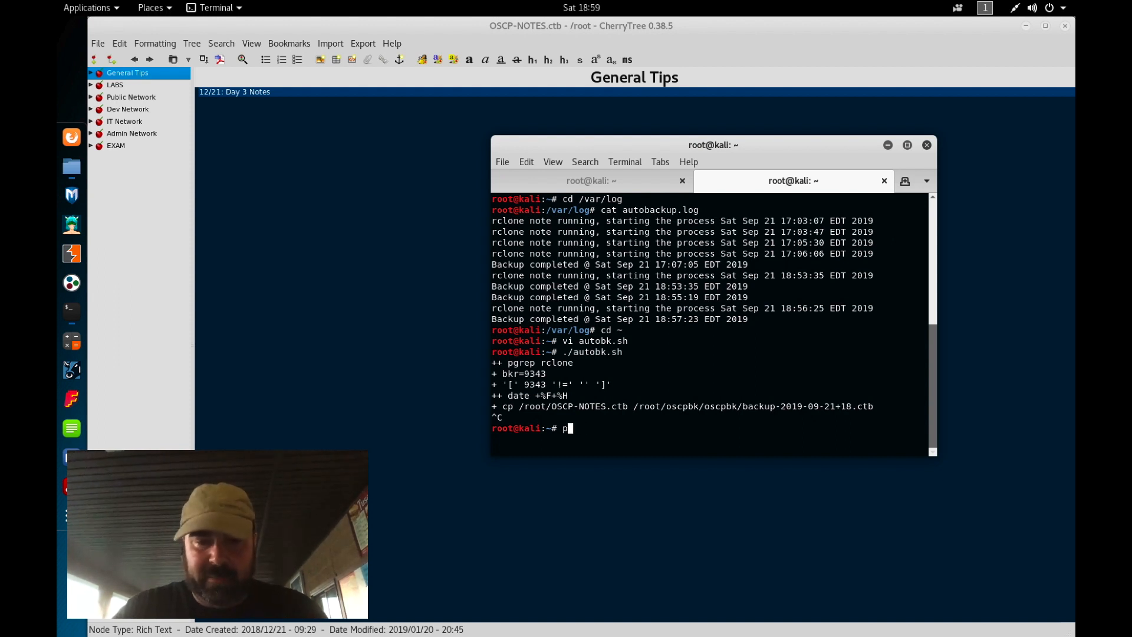
pyautogui.write('kill 9343')
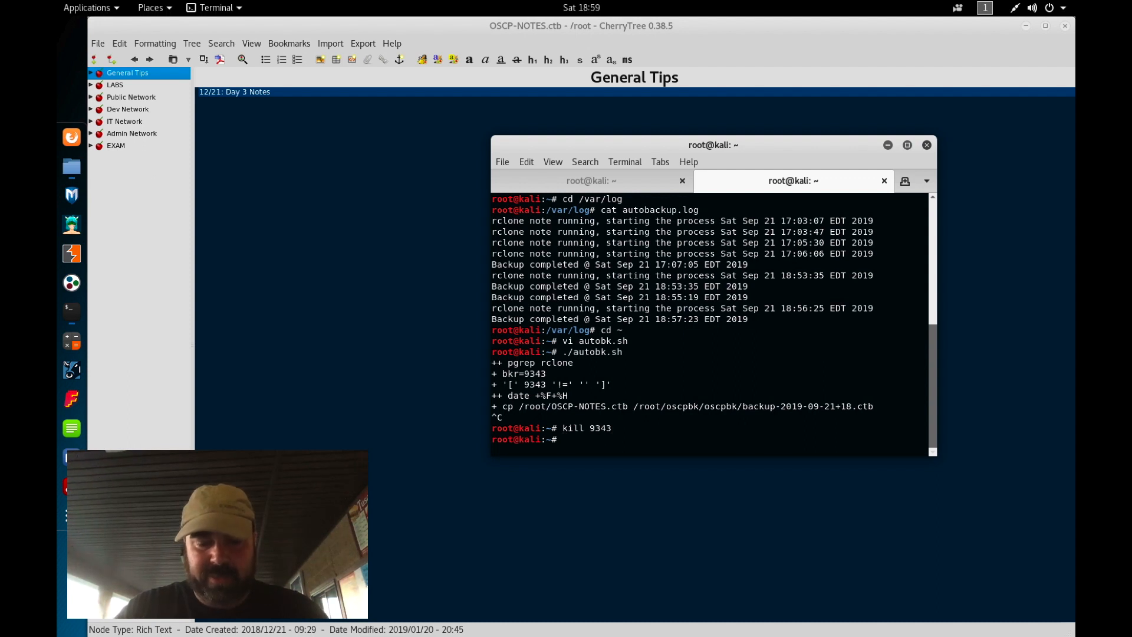
pyautogui.write('pgrep rclone')
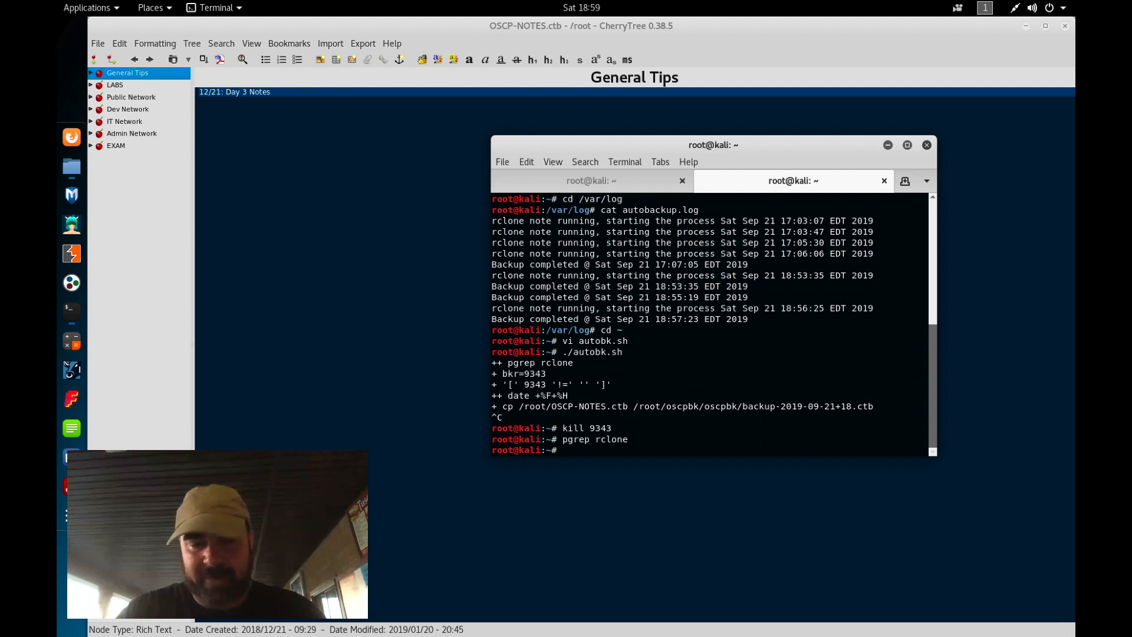
pyautogui.write('./')
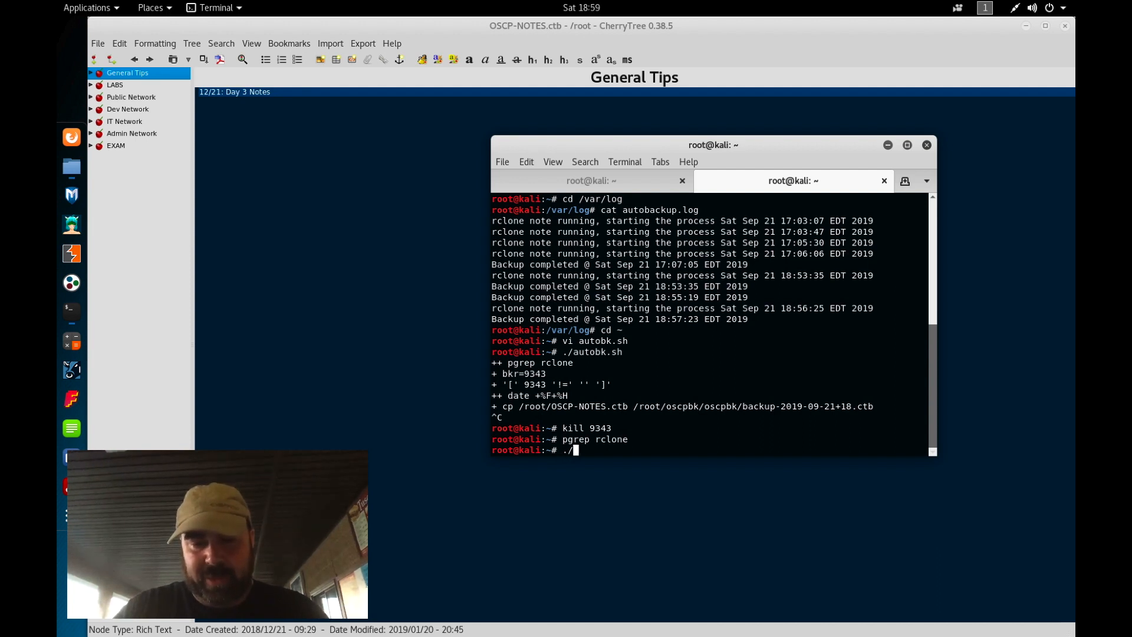
pyautogui.press('Return')
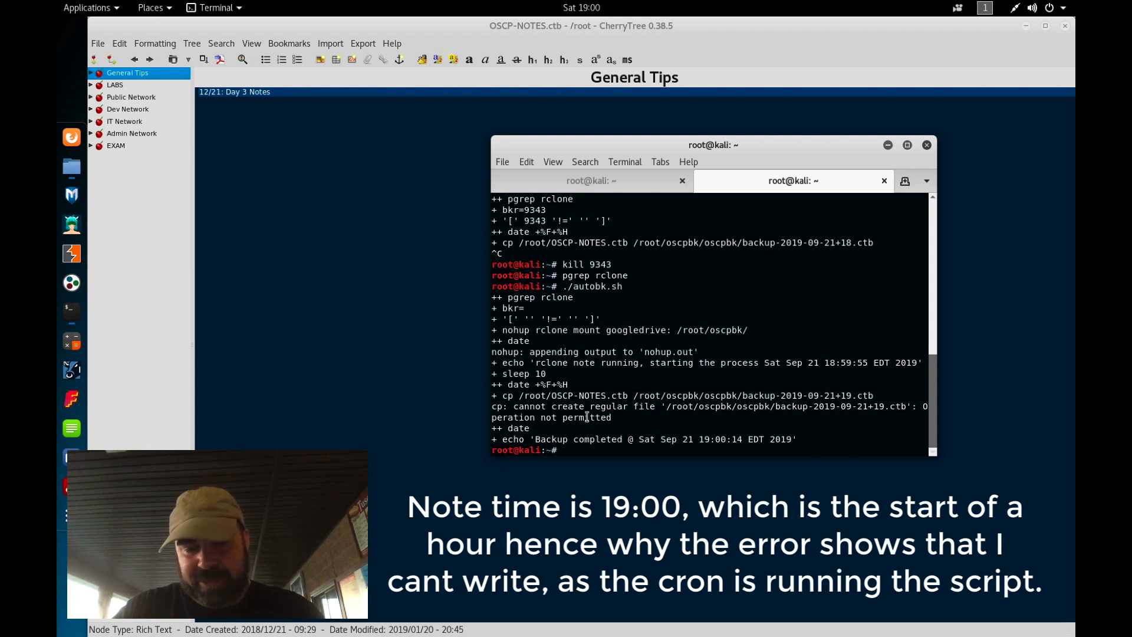
pyautogui.moveTo(571, 421)
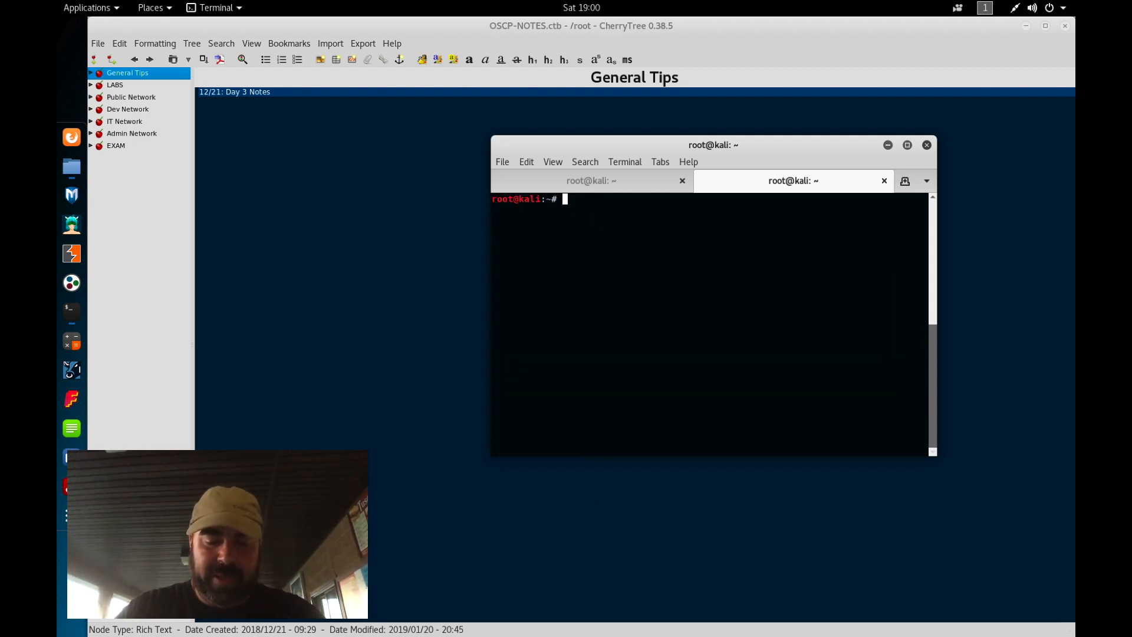
# Clear the terminal and start reopening autobk.sh in vi.
pyautogui.write('vi autobk.sh')
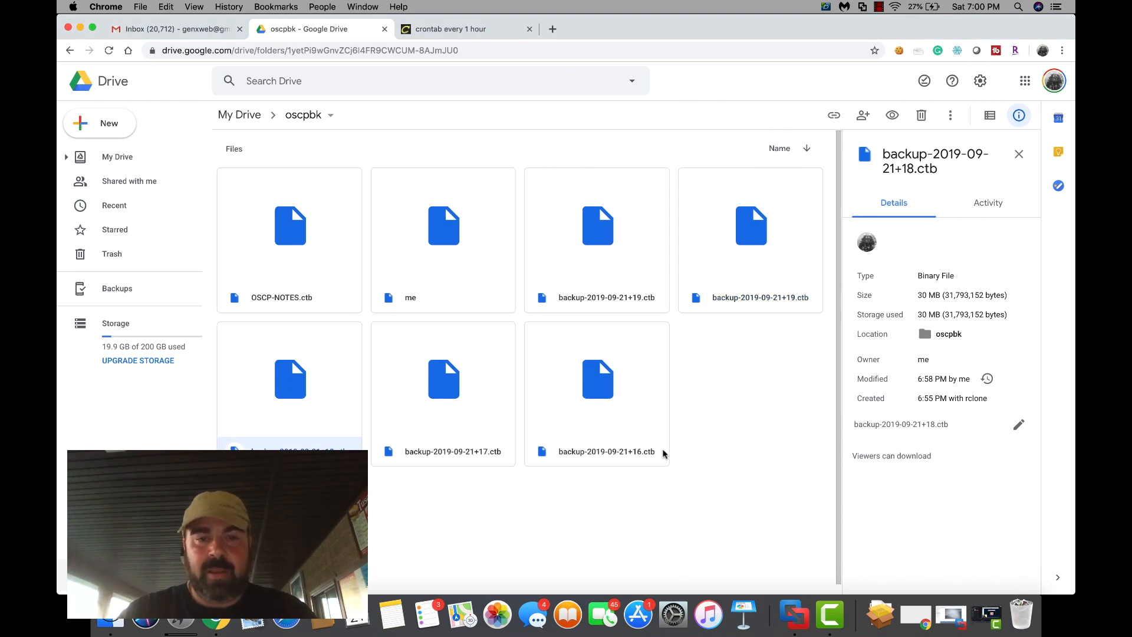
# Show details of backup-2019-09-21+19.ctb: 30 MB, created 7:00 PM with rclone.
pyautogui.click(750, 225)
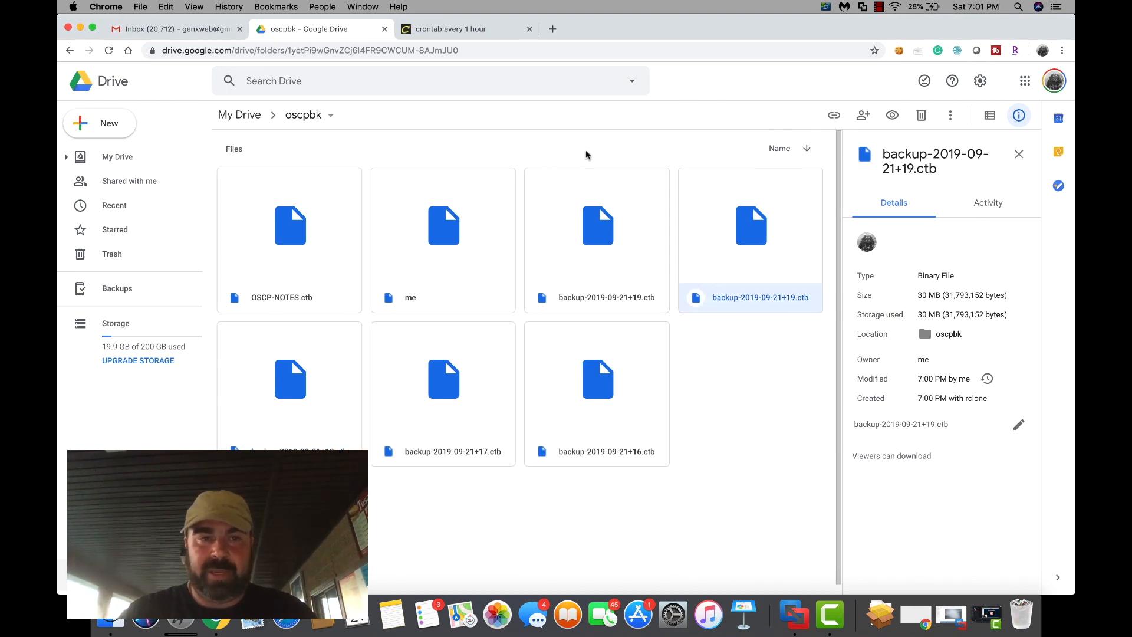
pyautogui.moveTo(823, 289)
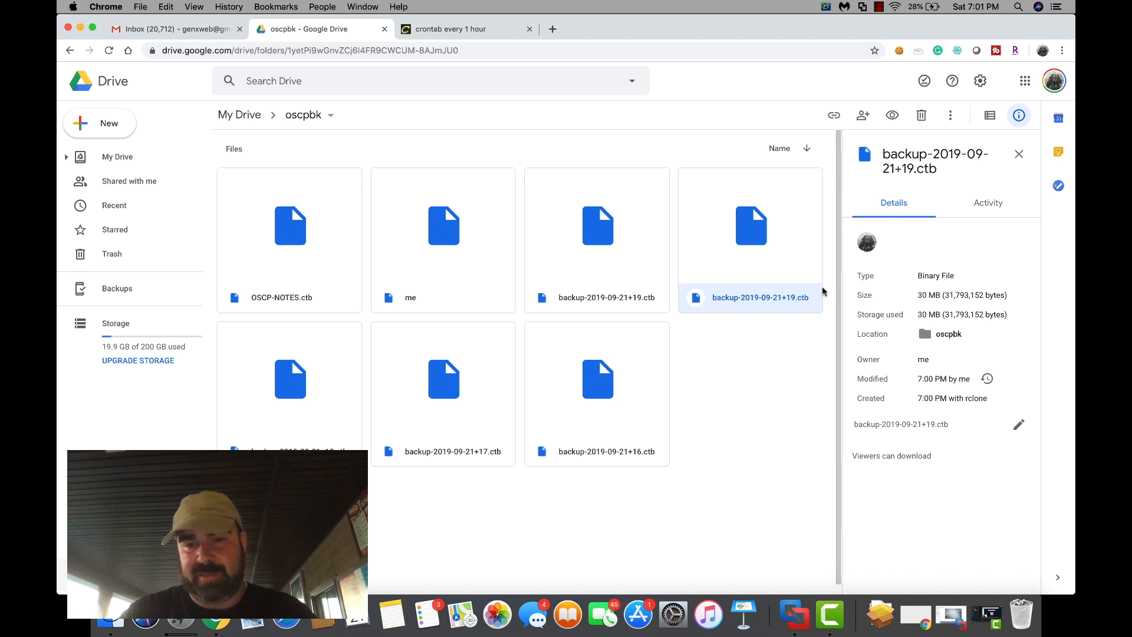
pyautogui.moveTo(818, 283)
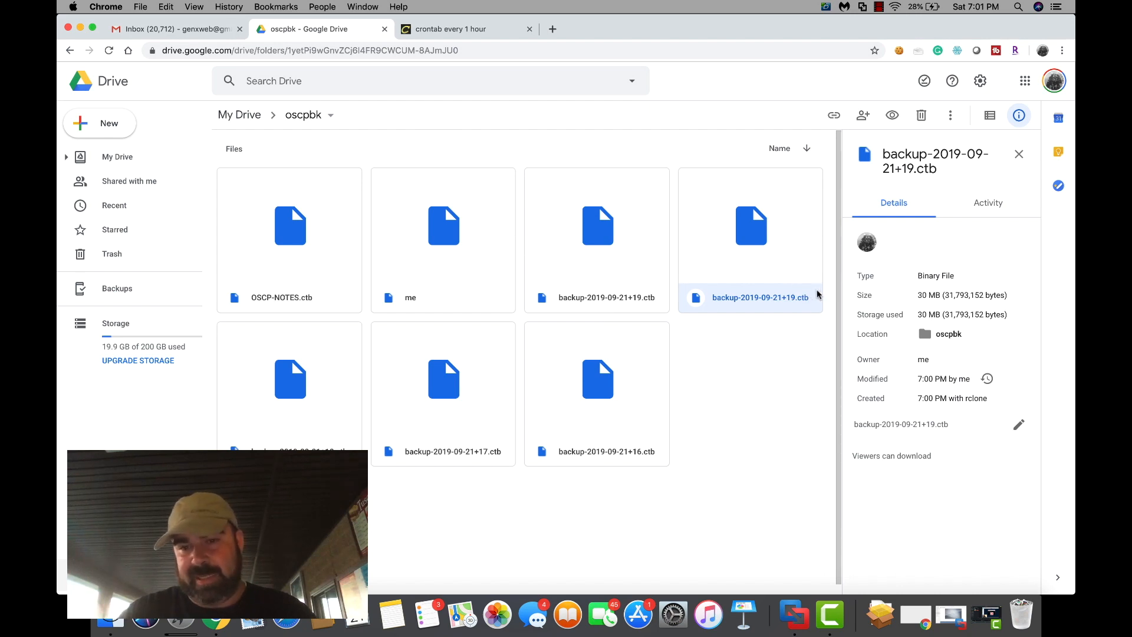
pyautogui.moveTo(755, 294)
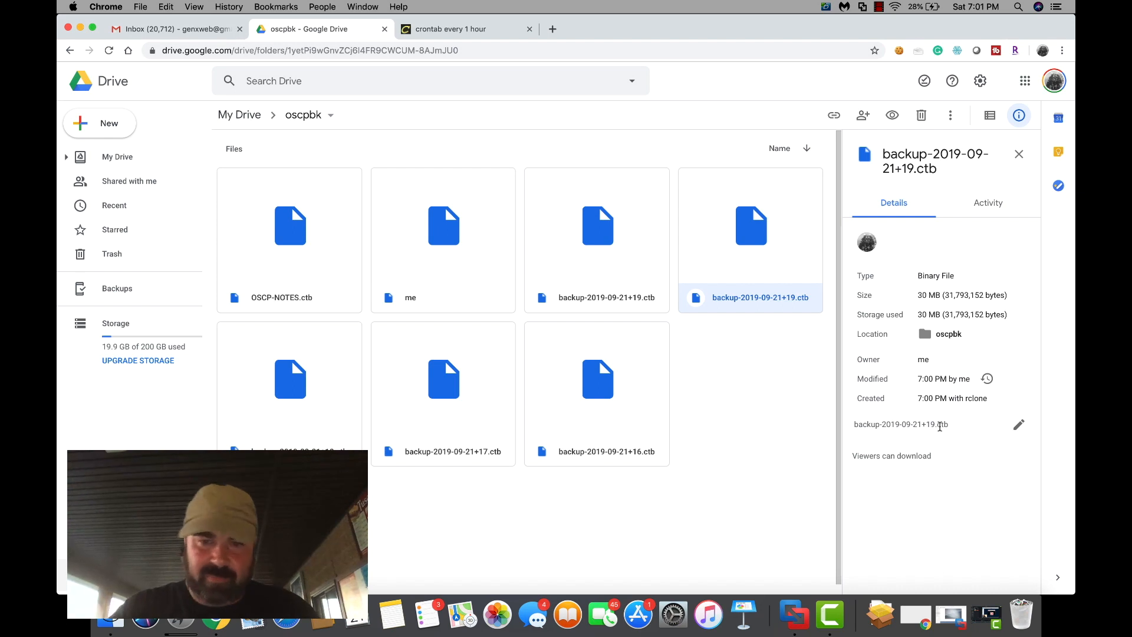
pyautogui.moveTo(757, 227)
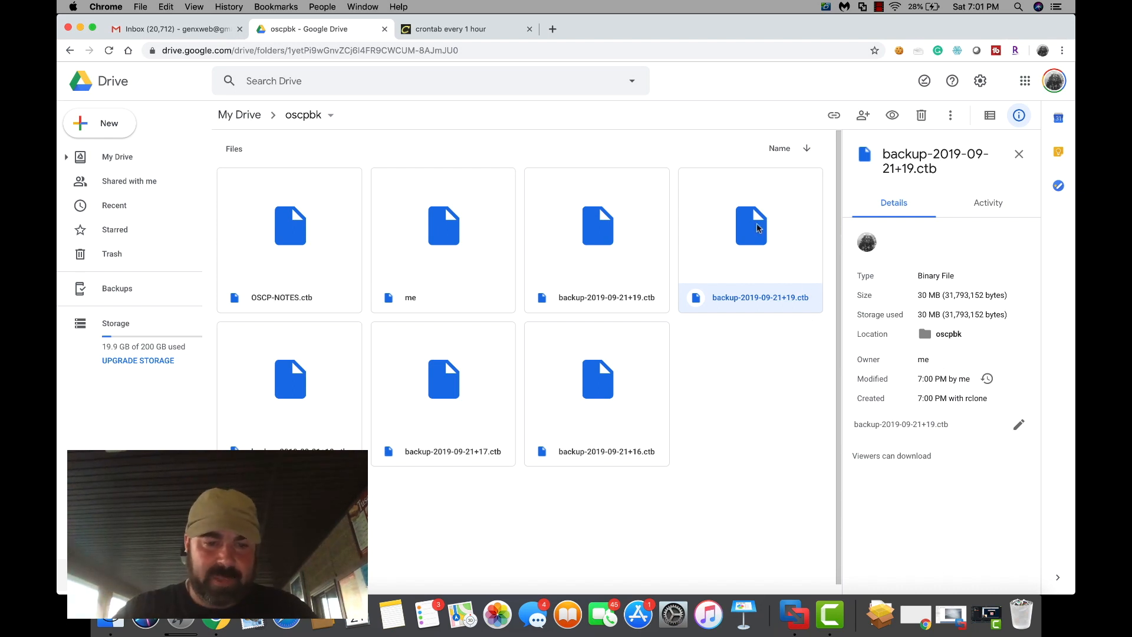